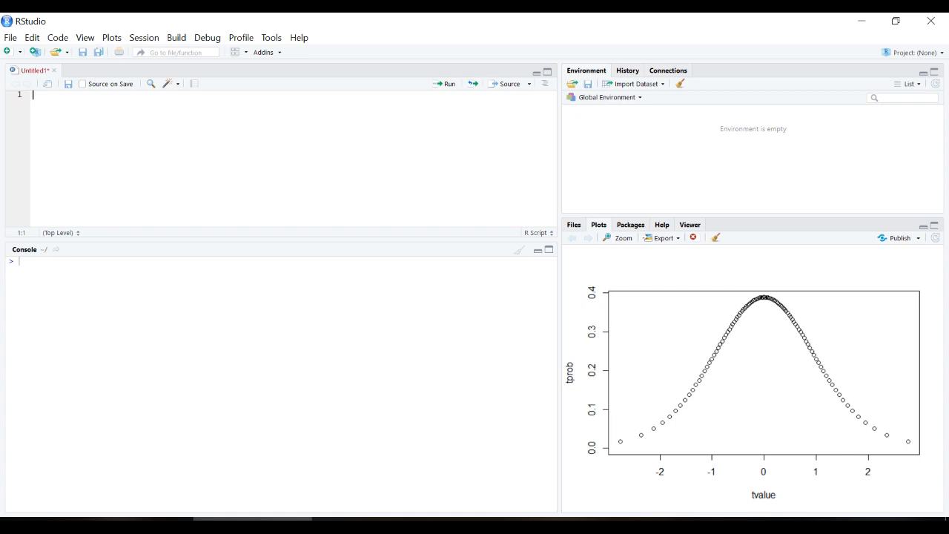
Create x = rnorm(100,100,15): 100 normal values with mean 100 and SD 15
{"action": "type", "text": "x ="}
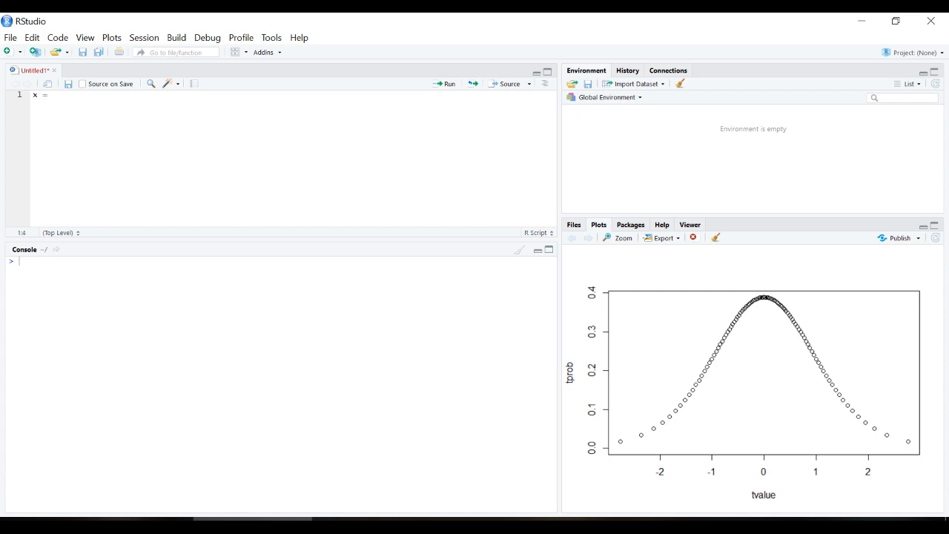
{"action": "type", "text": "rnorm"}
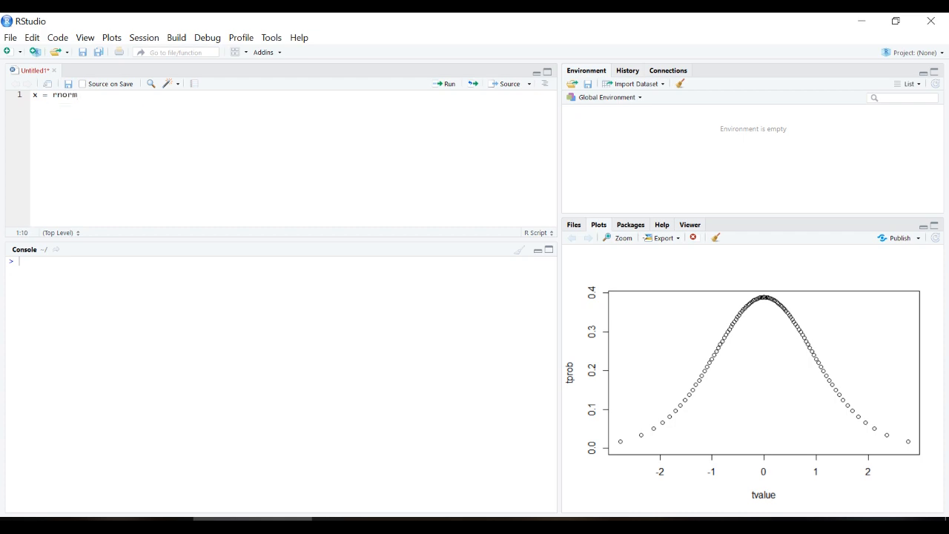
{"action": "type", "text": "()"}
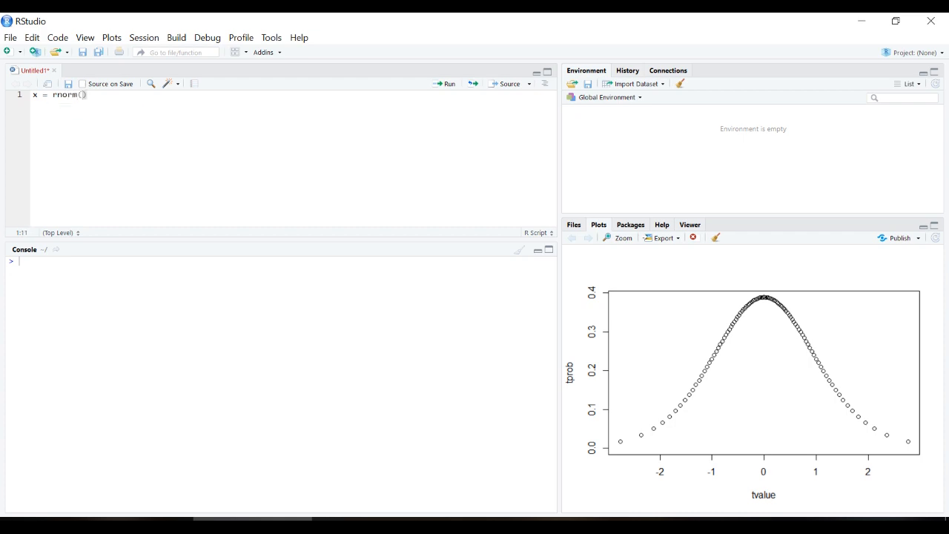
{"action": "type", "text": "100"}
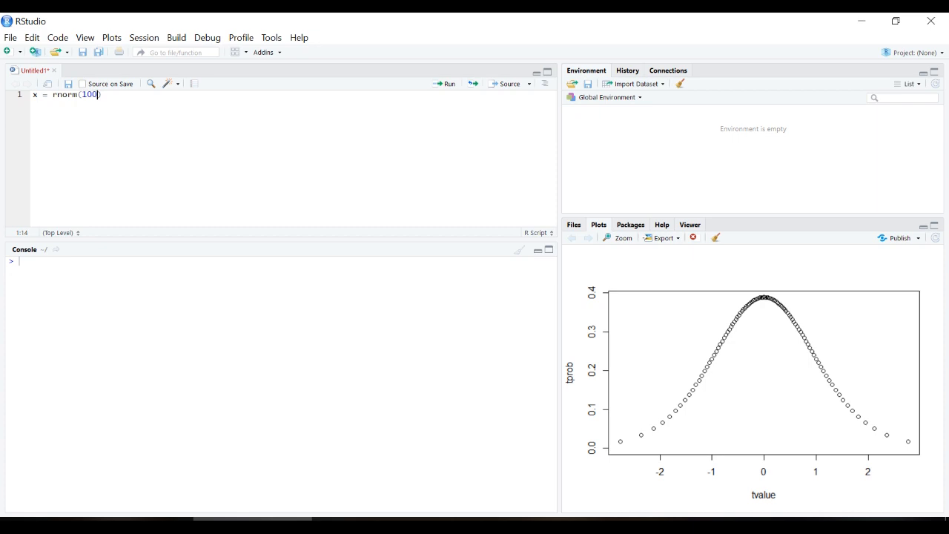
{"action": "type", "text": ",100,15"}
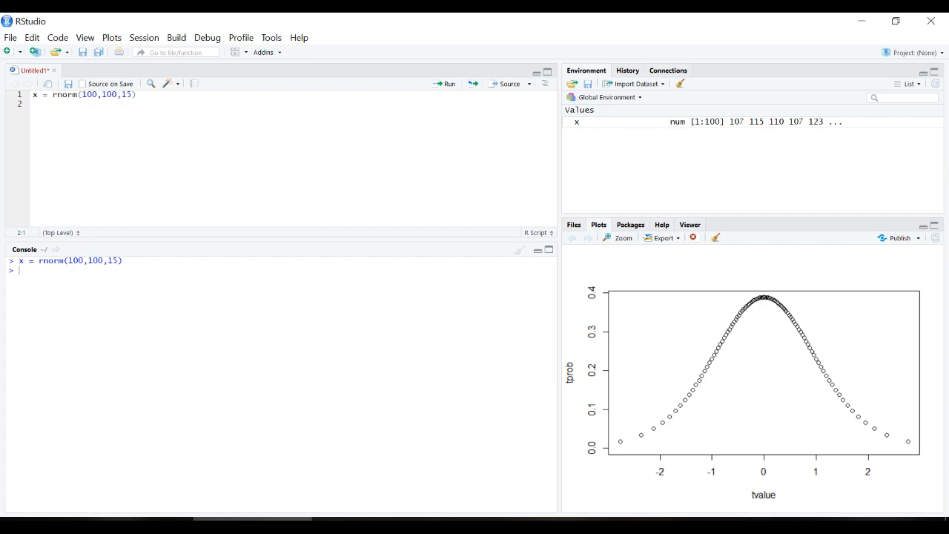
Print x, then compute mean(x) = 100.6873 and sd(x) = 15.14181
{"action": "type", "text": "x"}
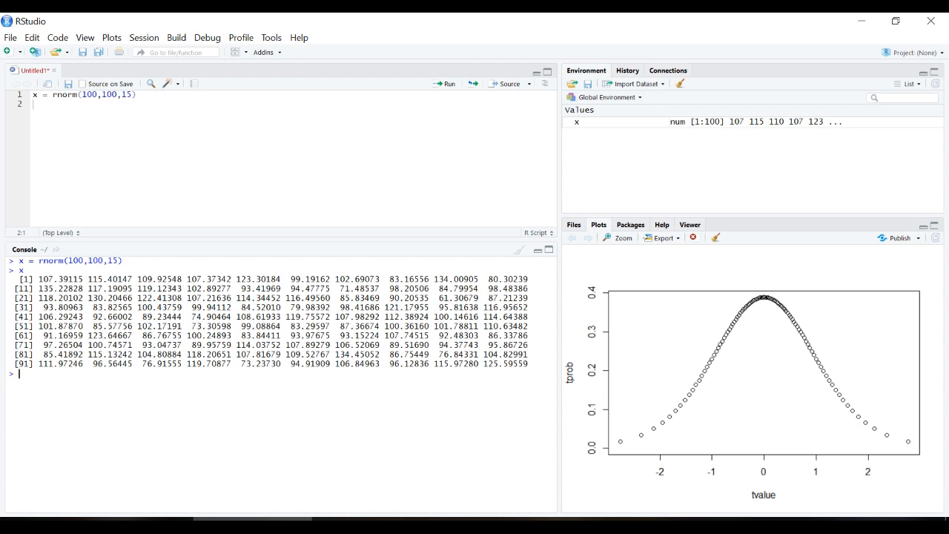
{"action": "type", "text": "mean(x"}
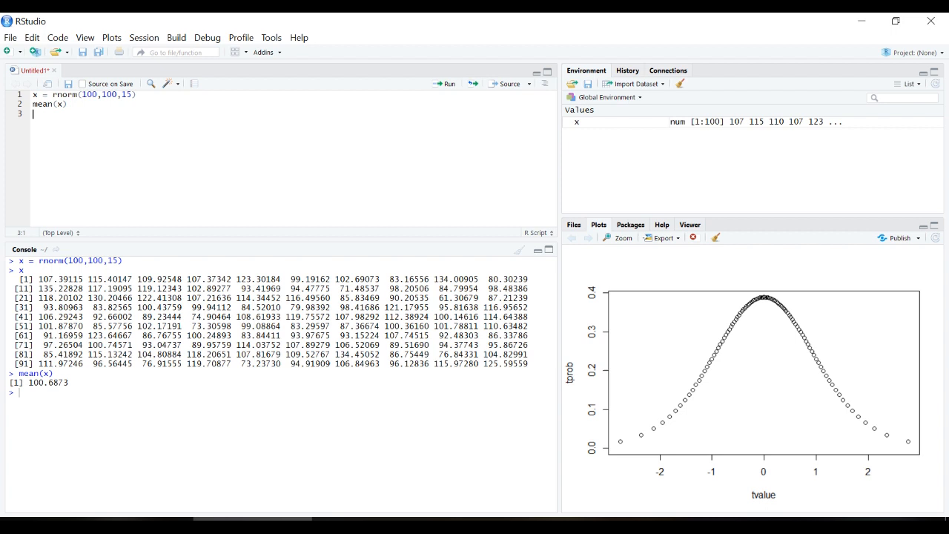
{"action": "type", "text": "sd"}
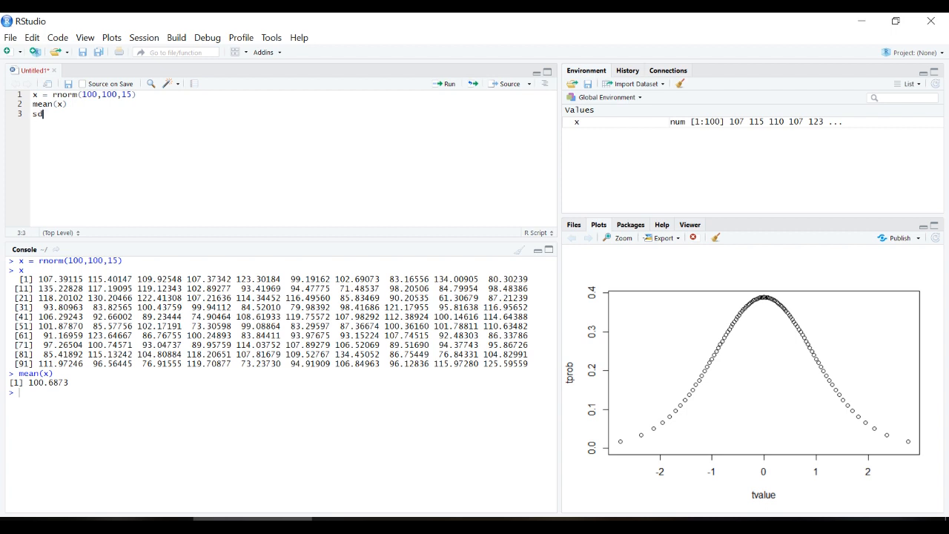
{"action": "key", "text": "Enter"}
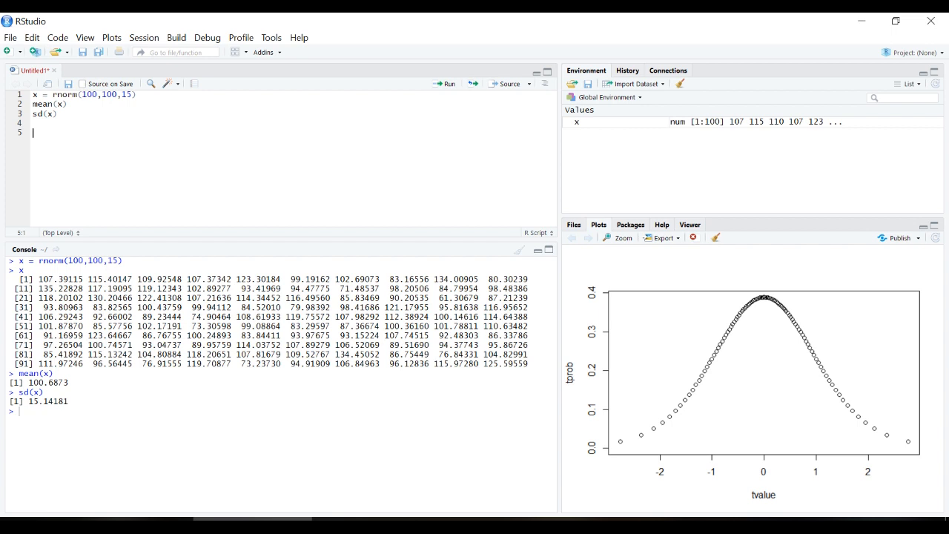
Run t.test(x, mu=100), giving t = 0.45393, df = 99, p-value = 0.6509
{"action": "type", "text": "t."}
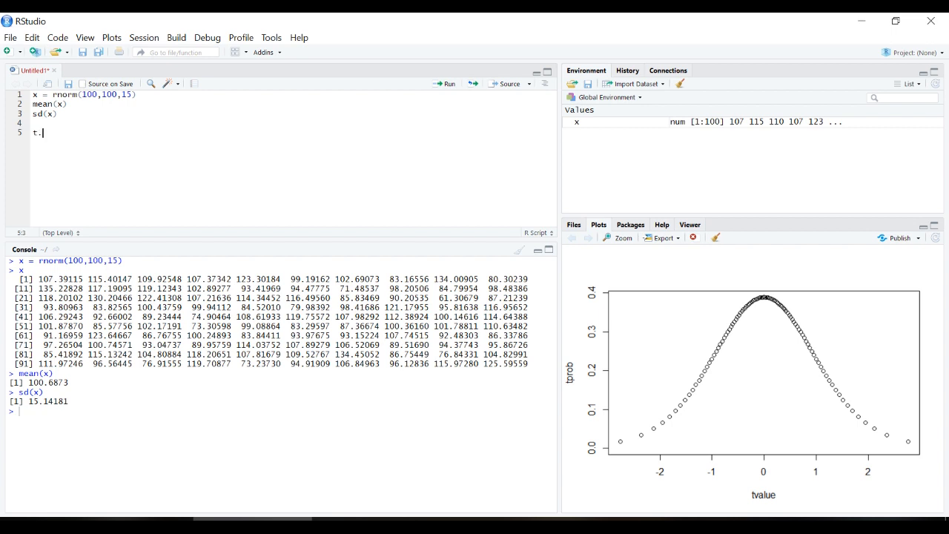
{"action": "type", "text": "test("}
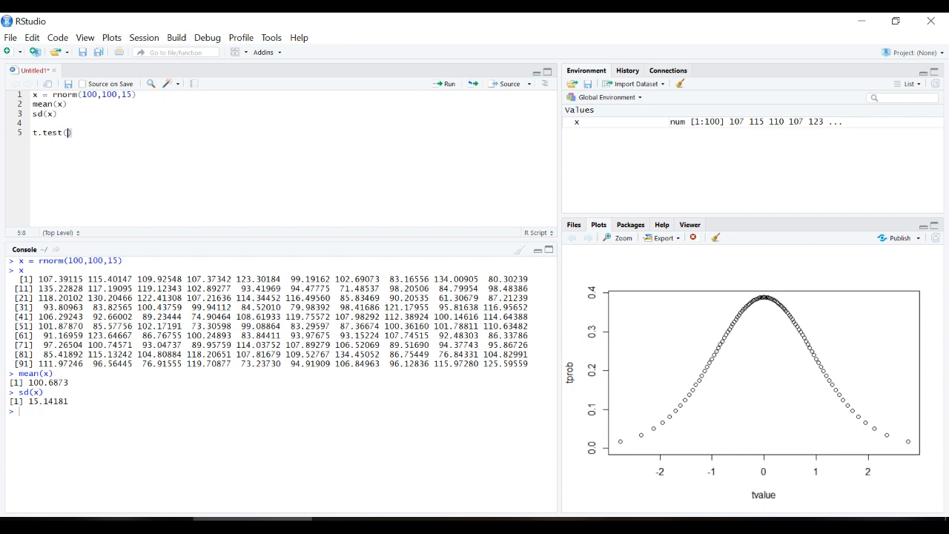
{"action": "type", "text": "x"}
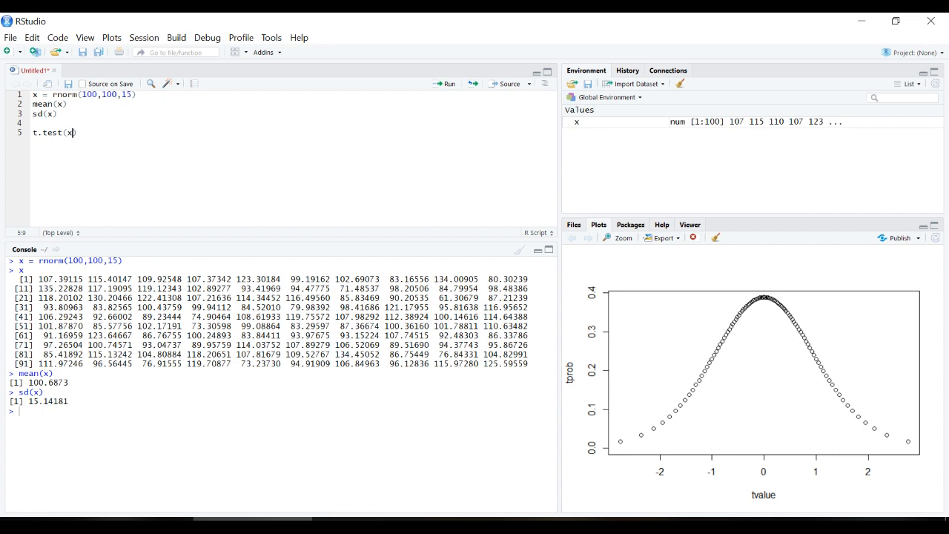
{"action": "type", "text": ","}
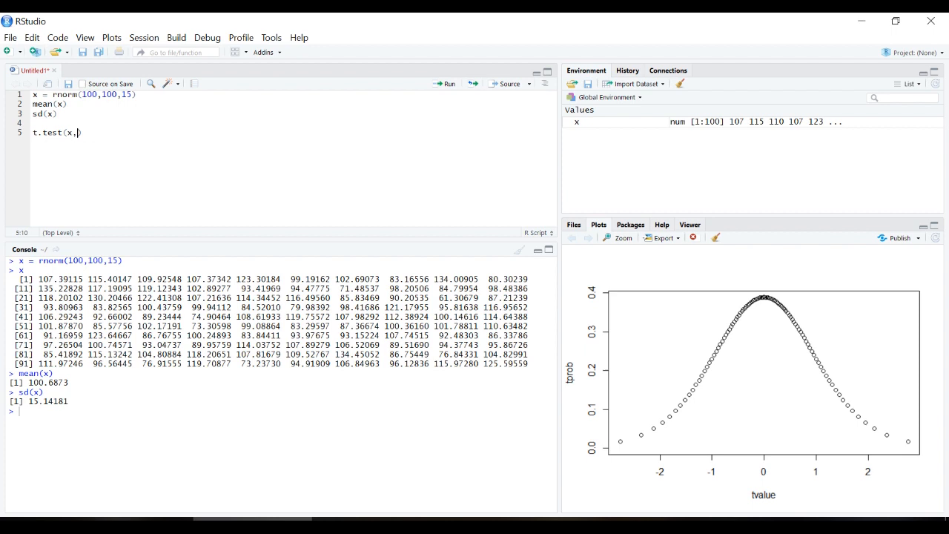
{"action": "type", "text": "mu="}
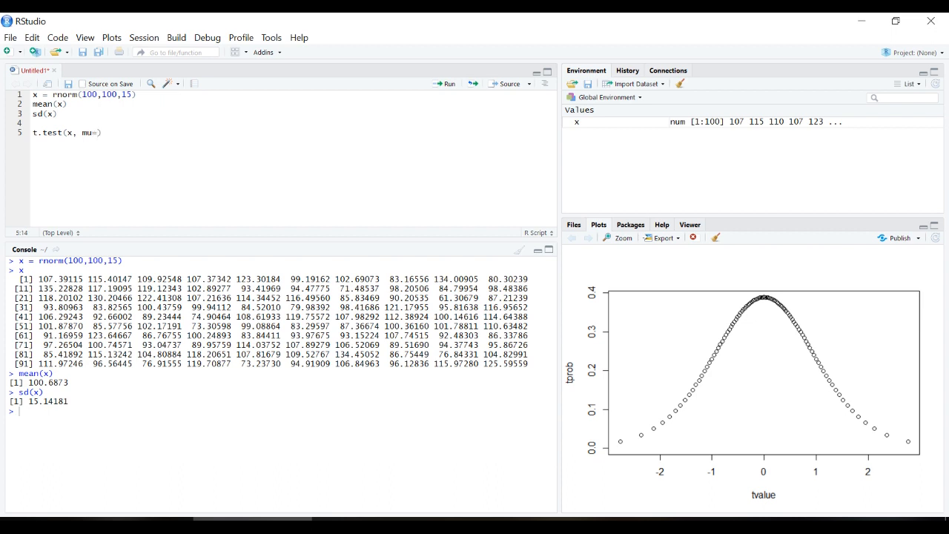
{"action": "type", "text": "100"}
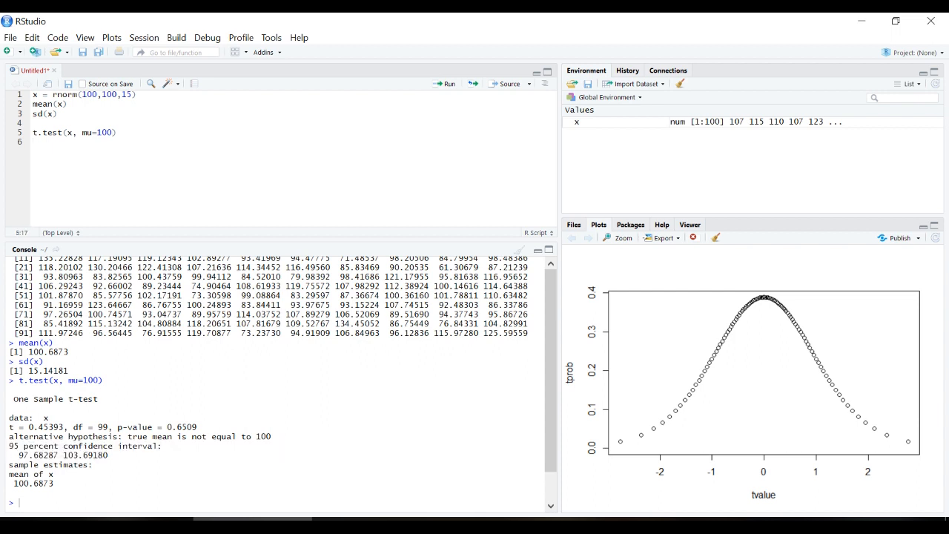
Add conf.level = .99 to the t-test, giving the interval 96.71048 to 104.66419
{"action": "type", "text": ", c"}
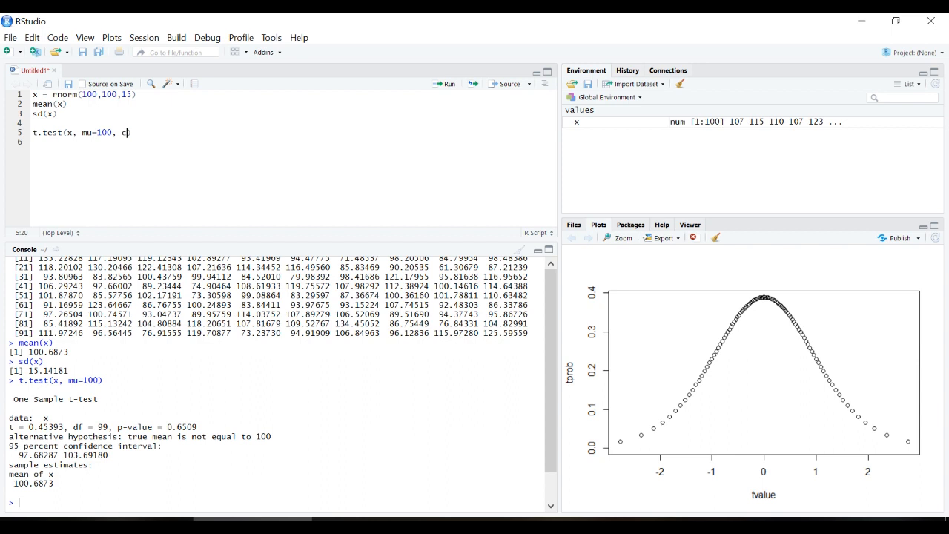
{"action": "type", "text": "onf.level ="}
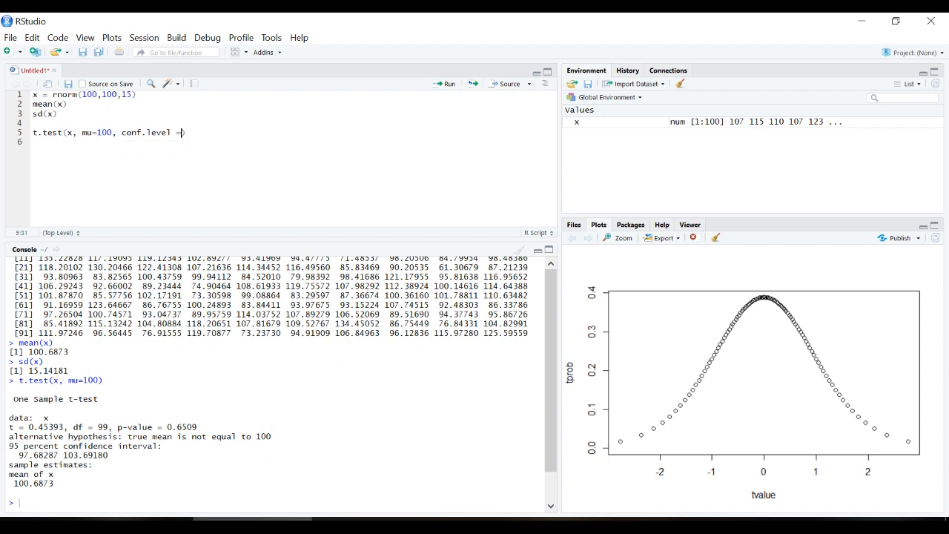
{"action": "type", "text": ".99"}
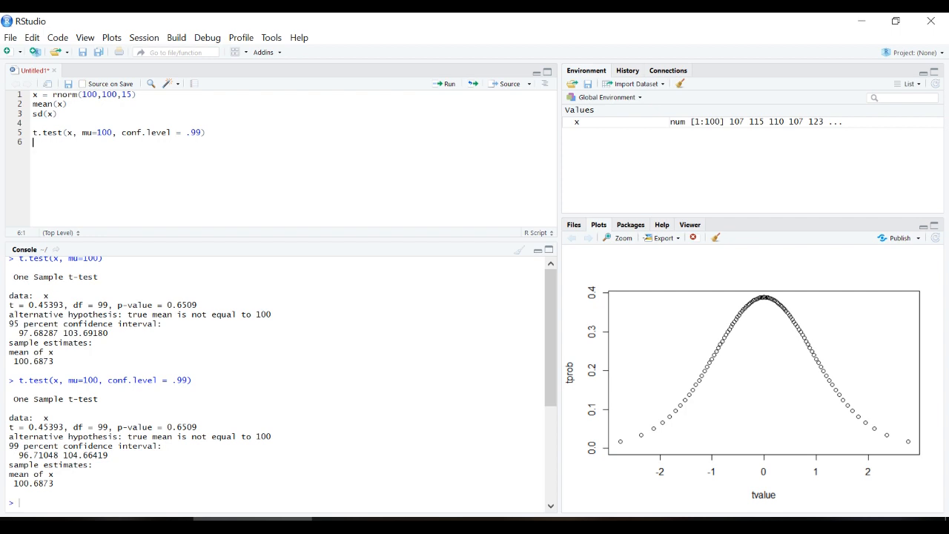
Change mu to 50, rerun, and select the unchanged 99% interval limits
{"action": "double_click", "coordinate": [104, 132]}
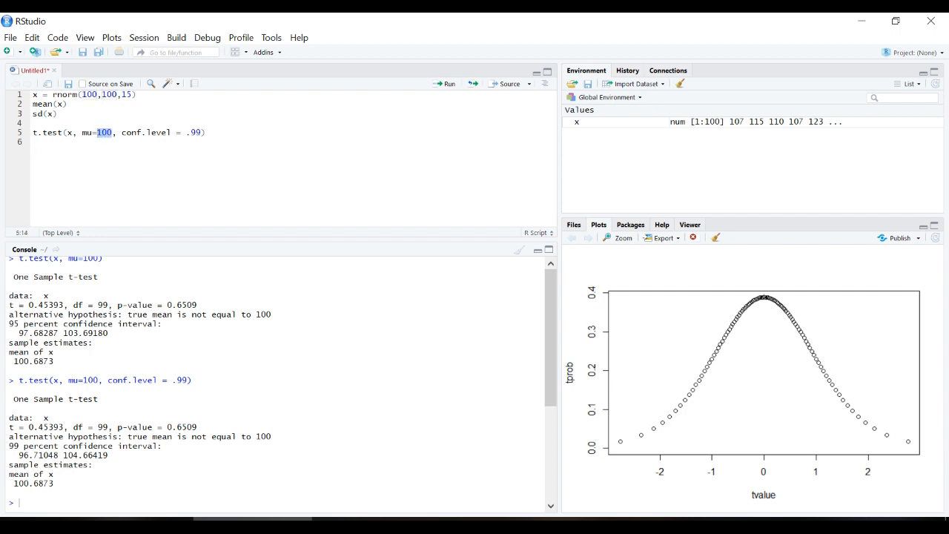
{"action": "type", "text": "50"}
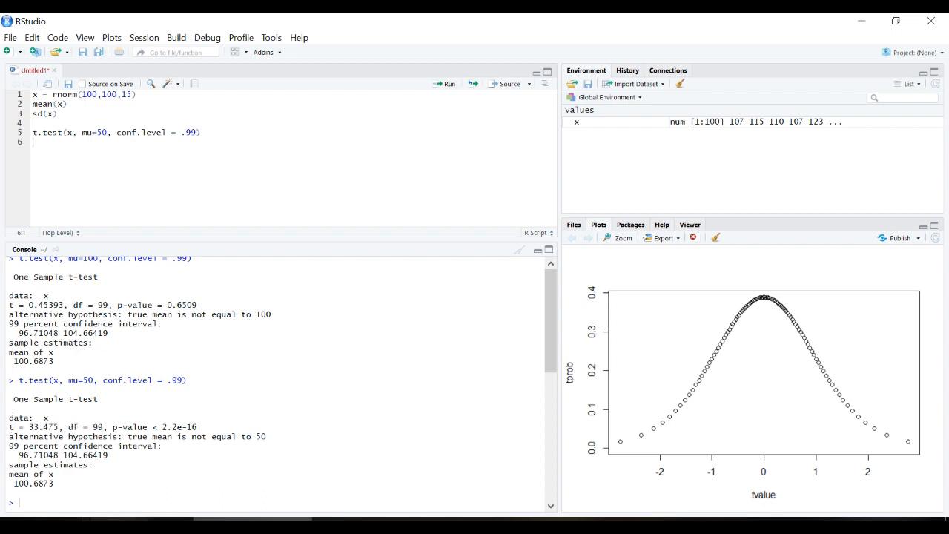
{"action": "double_click", "coordinate": [178, 427]}
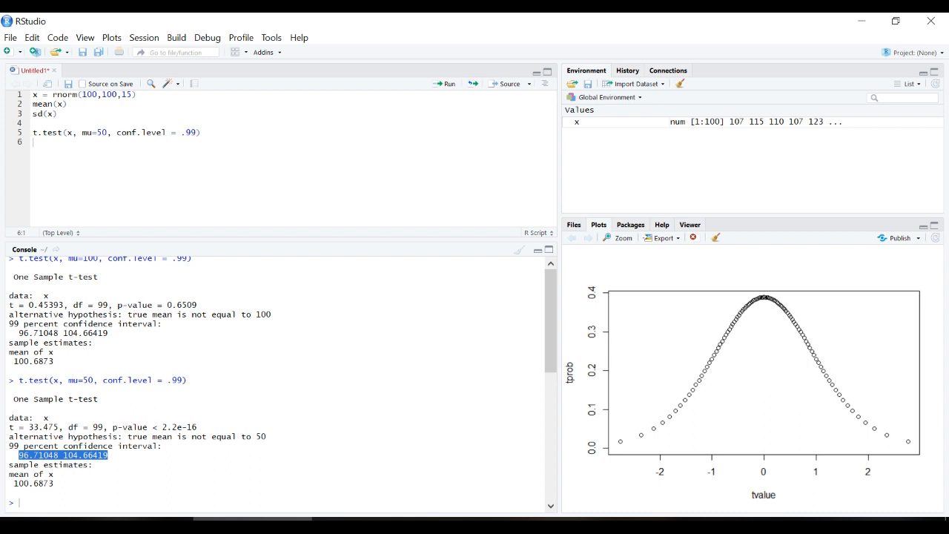
{"action": "mouse_move", "coordinate": [122, 234]}
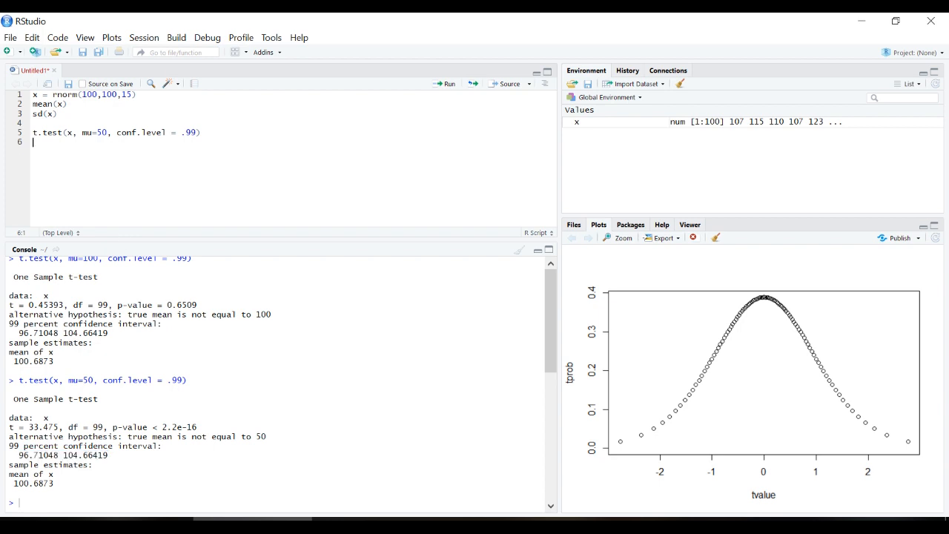
Add qt(.5,99) on line 7 to get the t quantile with 99 df
{"action": "type", "text": "qt"}
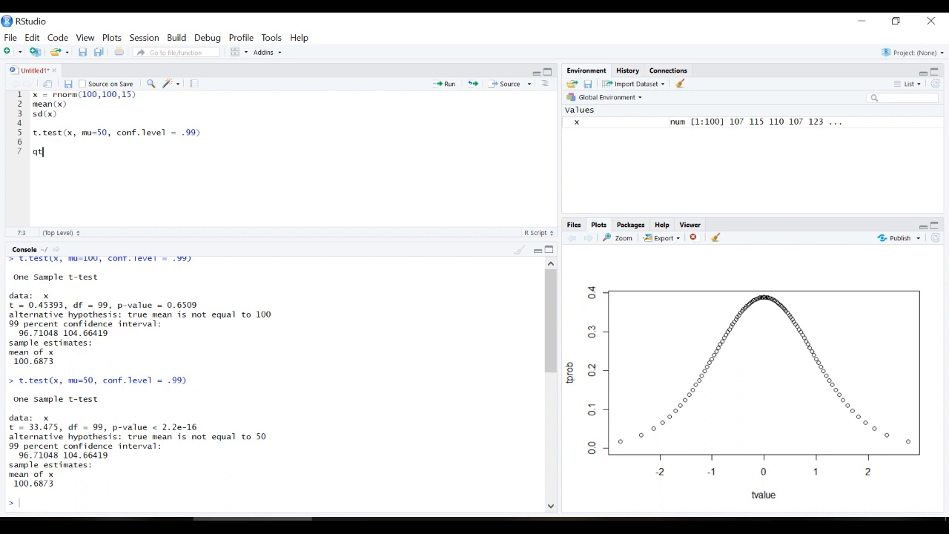
{"action": "type", "text": "()"}
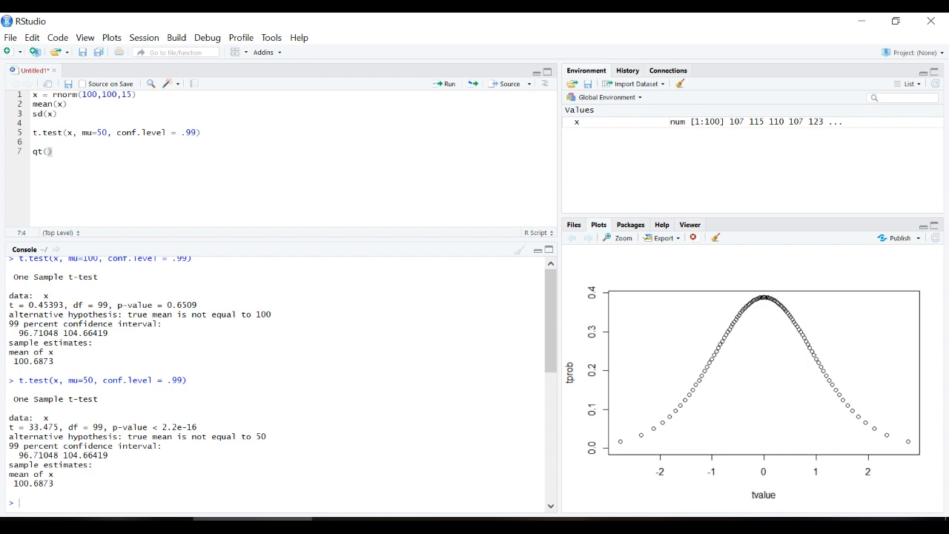
{"action": "type", "text": ".5"}
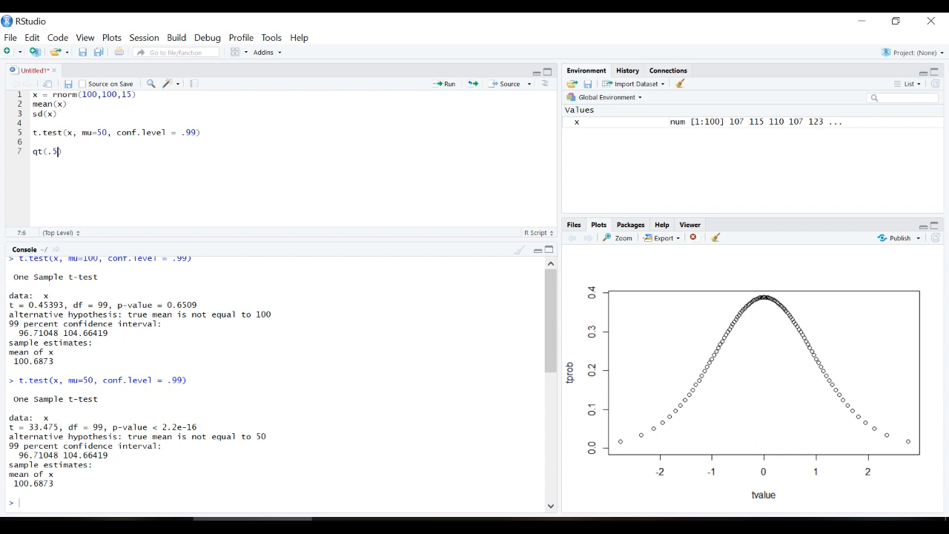
{"action": "type", "text": ","}
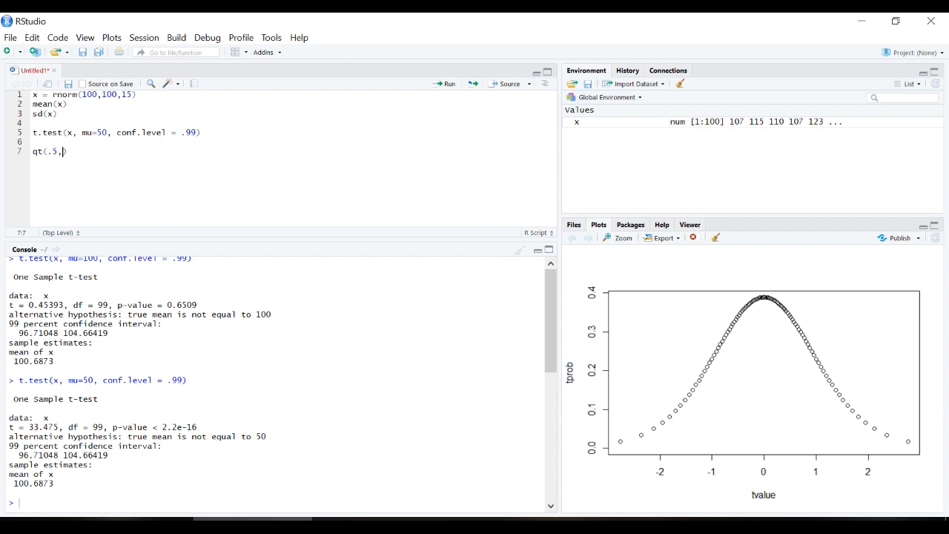
{"action": "type", "text": "99"}
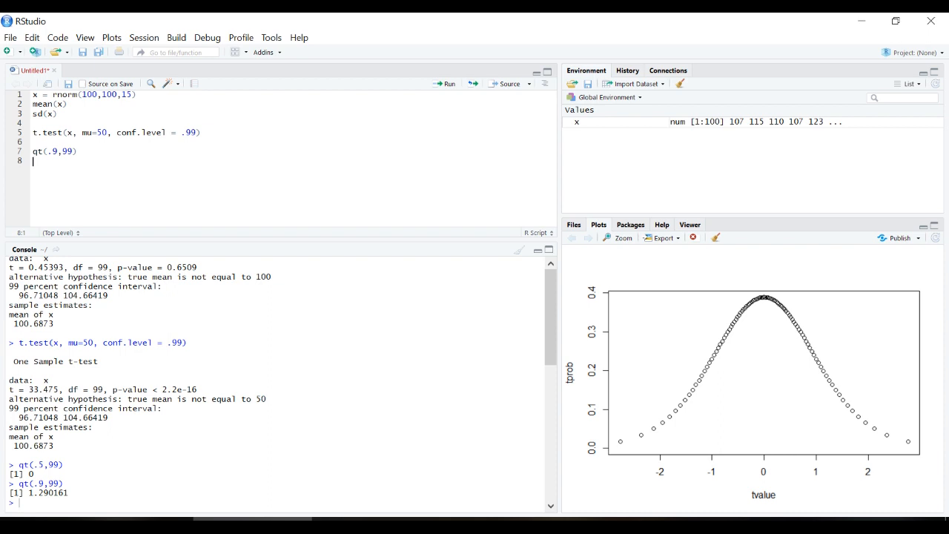
{"action": "mouse_move", "coordinate": [627, 491]}
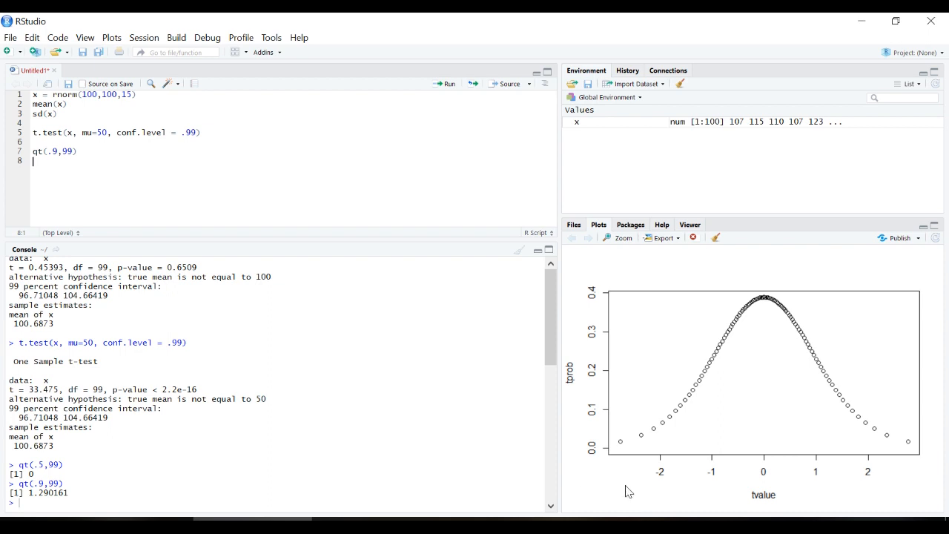
{"action": "mouse_move", "coordinate": [624, 495]}
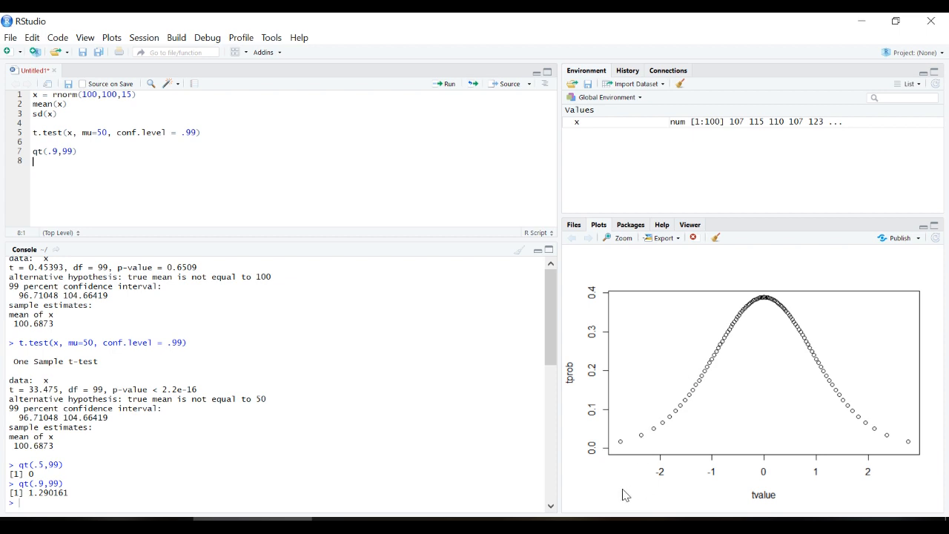
{"action": "mouse_move", "coordinate": [910, 489]}
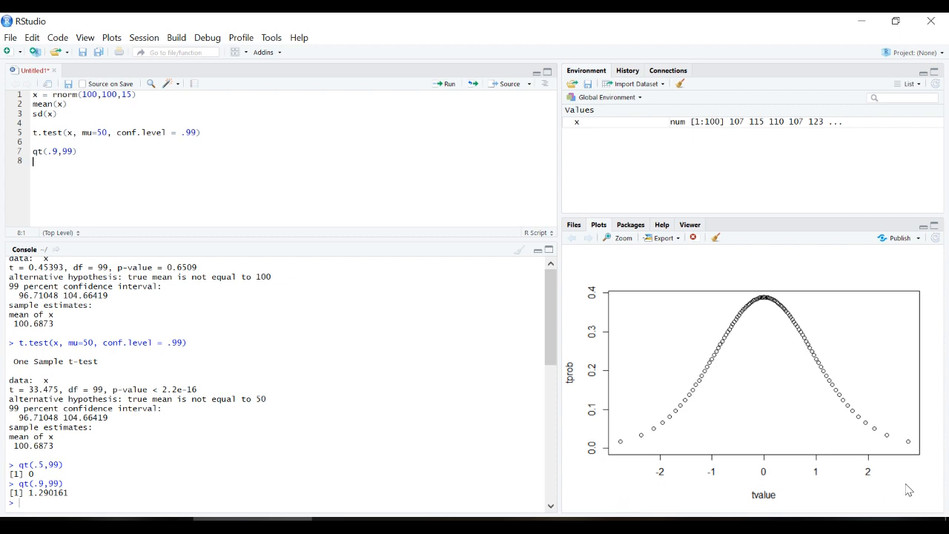
{"action": "mouse_move", "coordinate": [584, 286]}
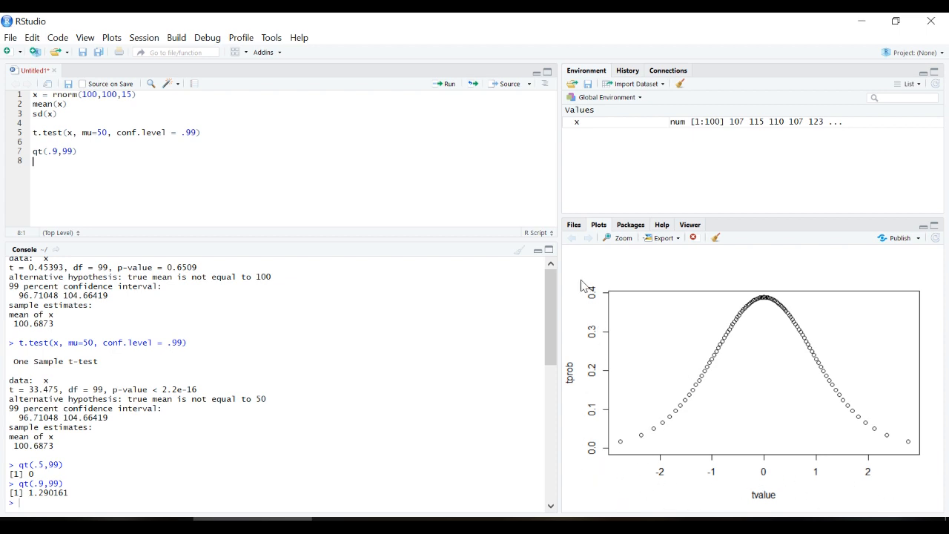
{"action": "mouse_move", "coordinate": [582, 482]}
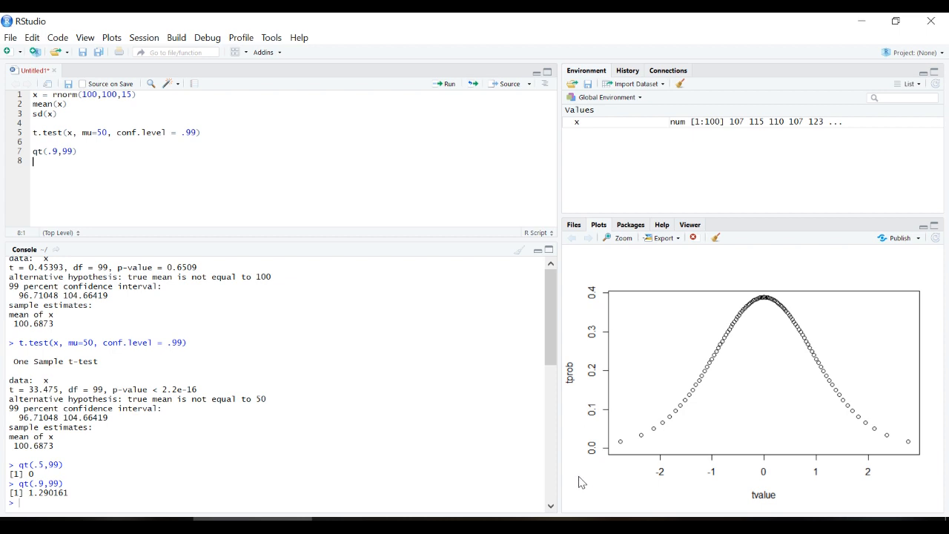
{"action": "mouse_move", "coordinate": [786, 512]}
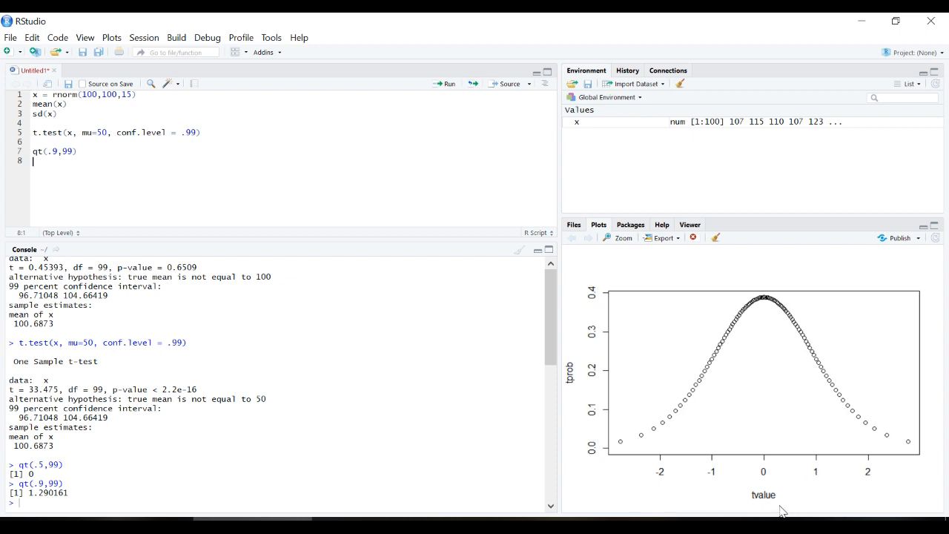
{"action": "mouse_move", "coordinate": [791, 492]}
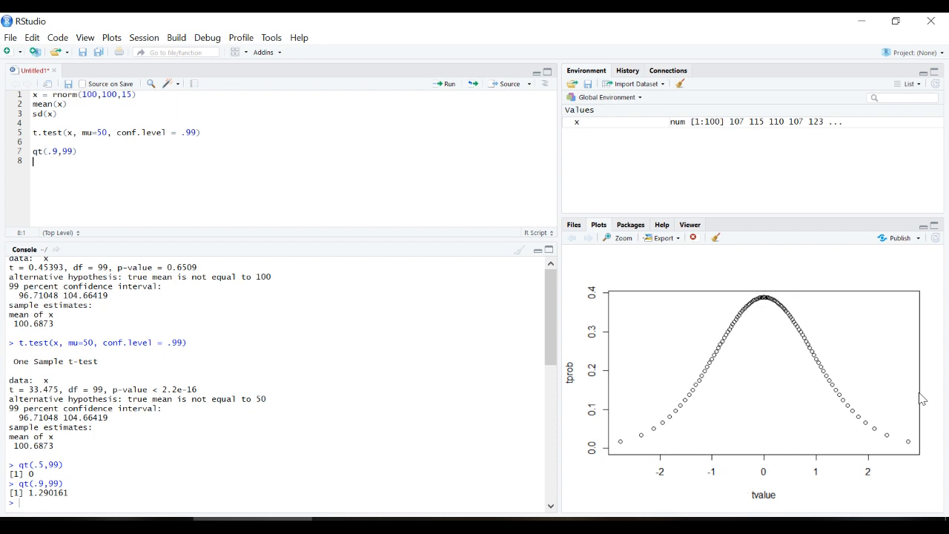
{"action": "mouse_move", "coordinate": [790, 459]}
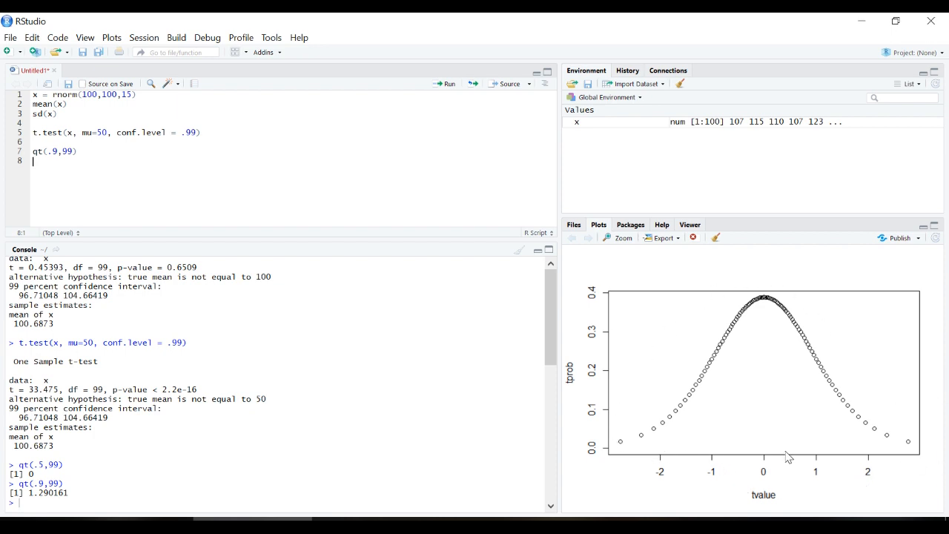
{"action": "mouse_move", "coordinate": [764, 311]}
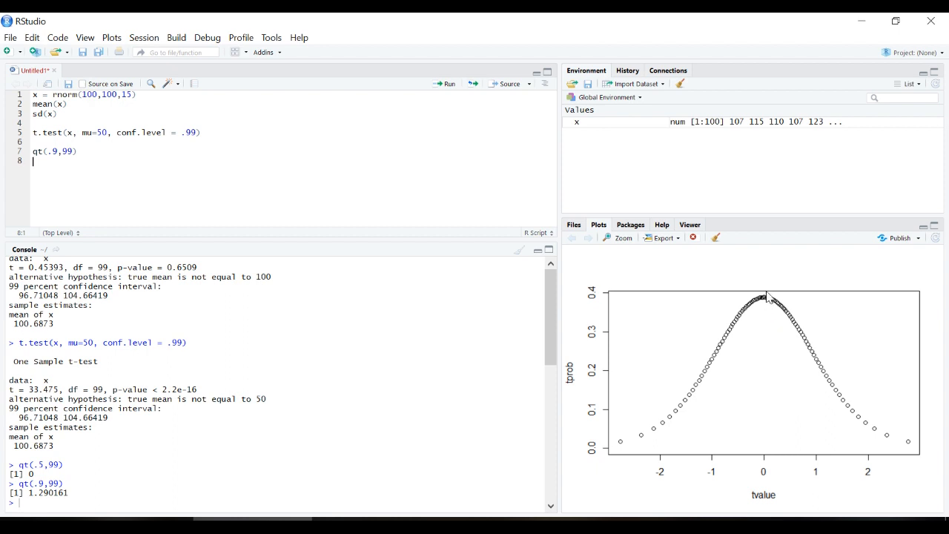
{"action": "mouse_move", "coordinate": [808, 356]}
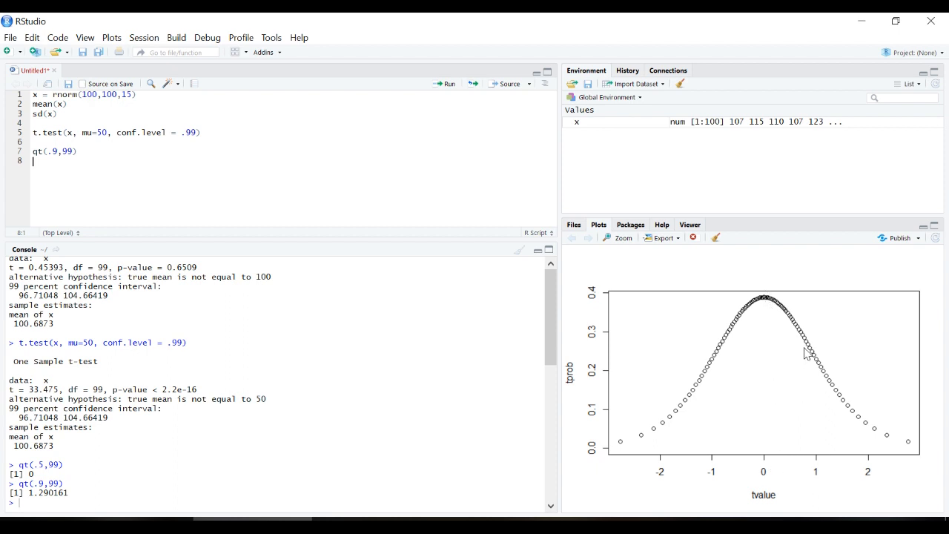
{"action": "mouse_move", "coordinate": [824, 274]}
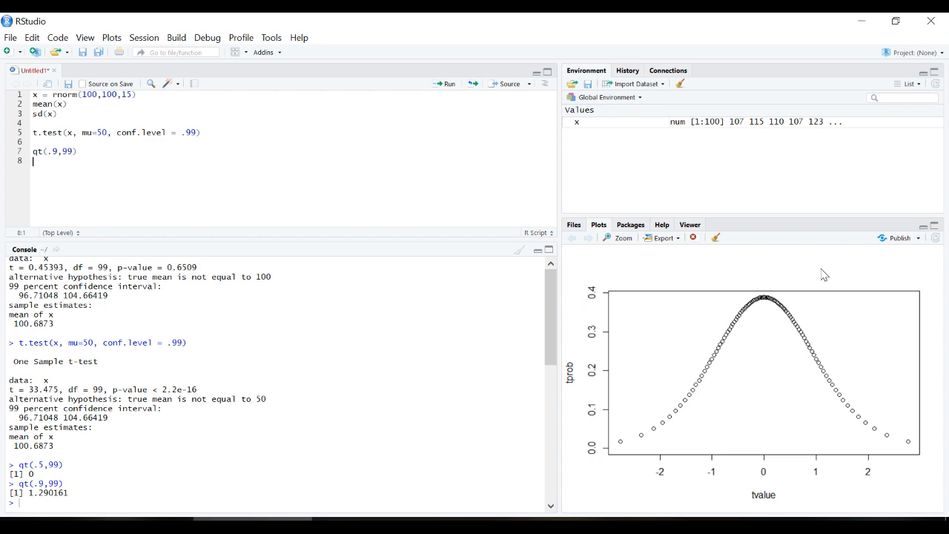
{"action": "mouse_move", "coordinate": [837, 382]}
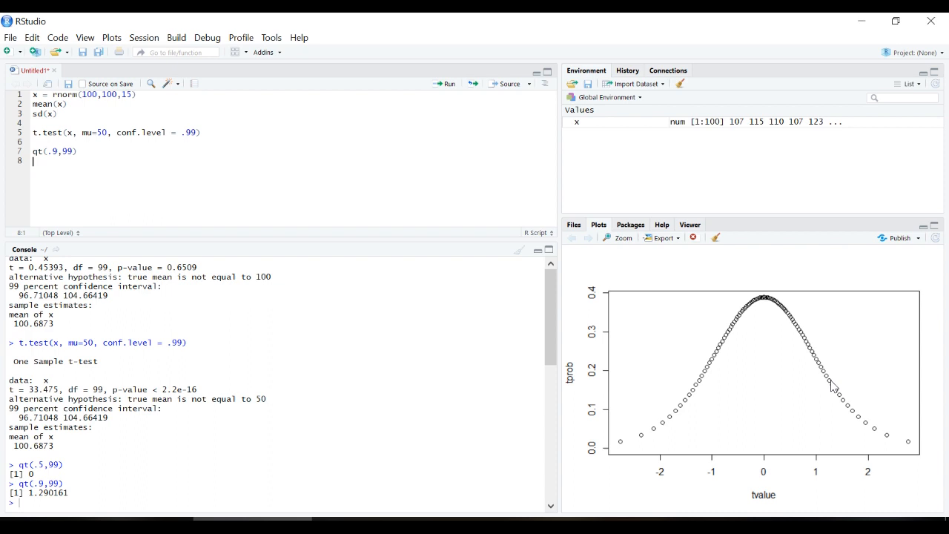
{"action": "mouse_move", "coordinate": [782, 411]}
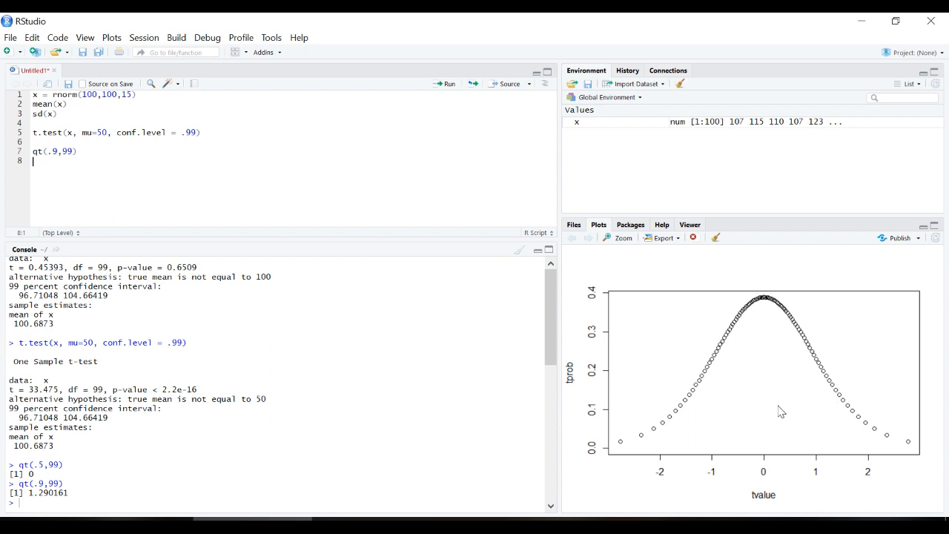
{"action": "mouse_move", "coordinate": [913, 421]}
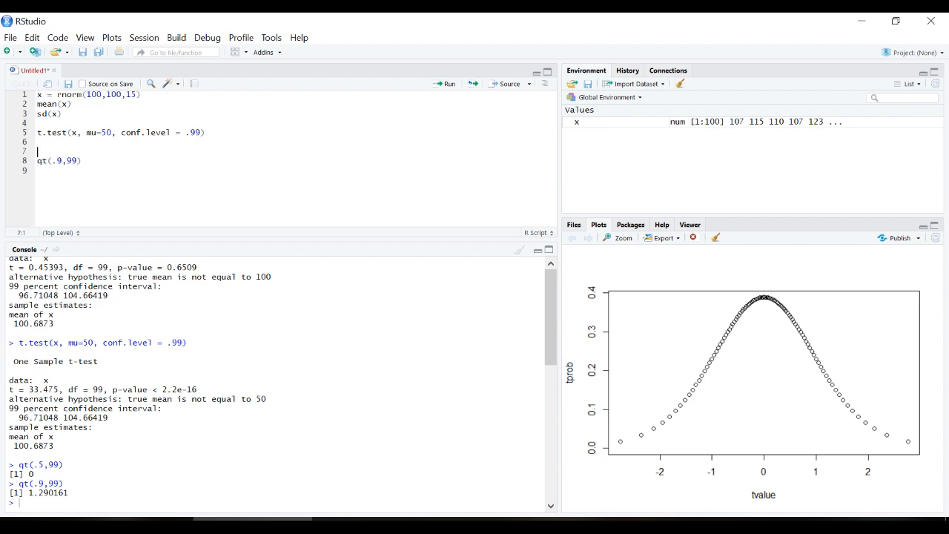
Set alpha = .01 and compute qt(alpha/2,99), returning -2.626405
{"action": "type", "text": "a"}
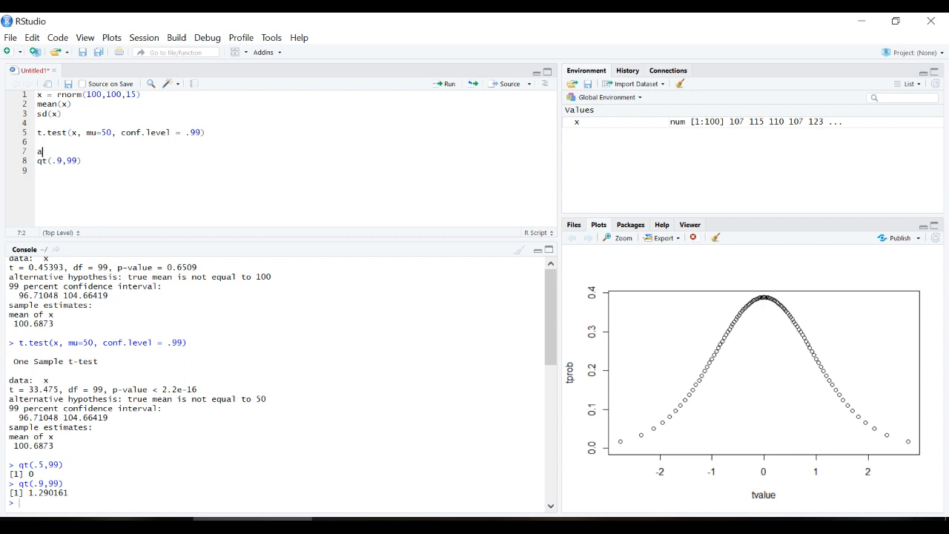
{"action": "type", "text": "lpha = ."}
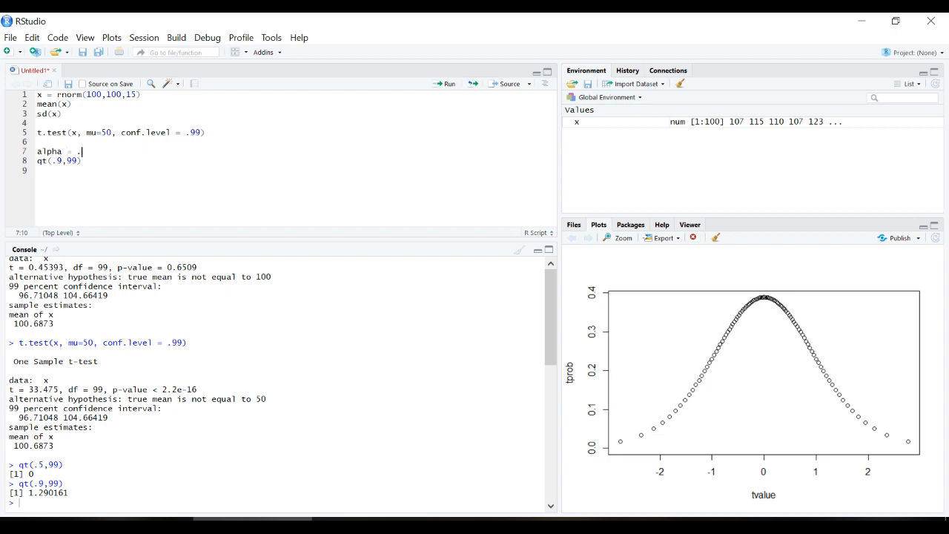
{"action": "type", "text": "01"}
{"action": "left_click", "coordinate": [296, 160]}
{"action": "type", "text": "alpha"}
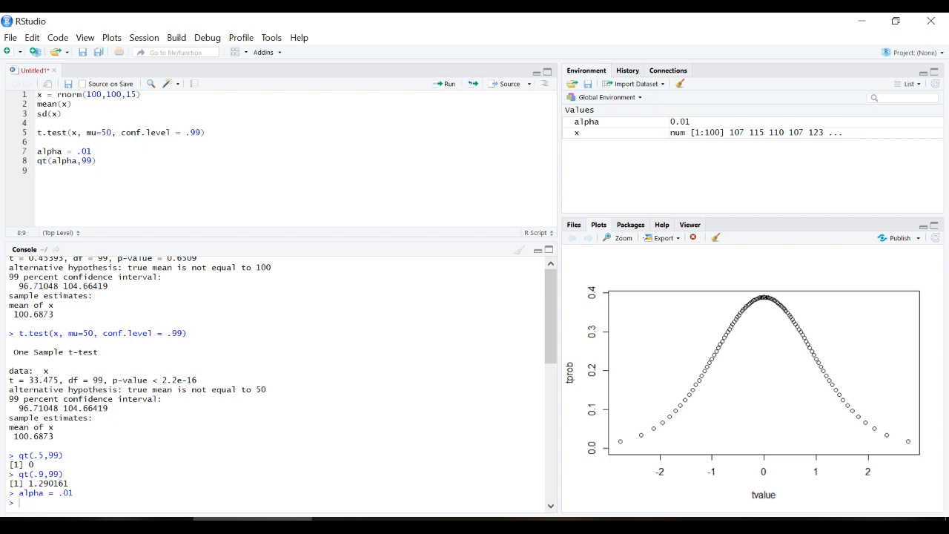
{"action": "type", "text": "/2"}
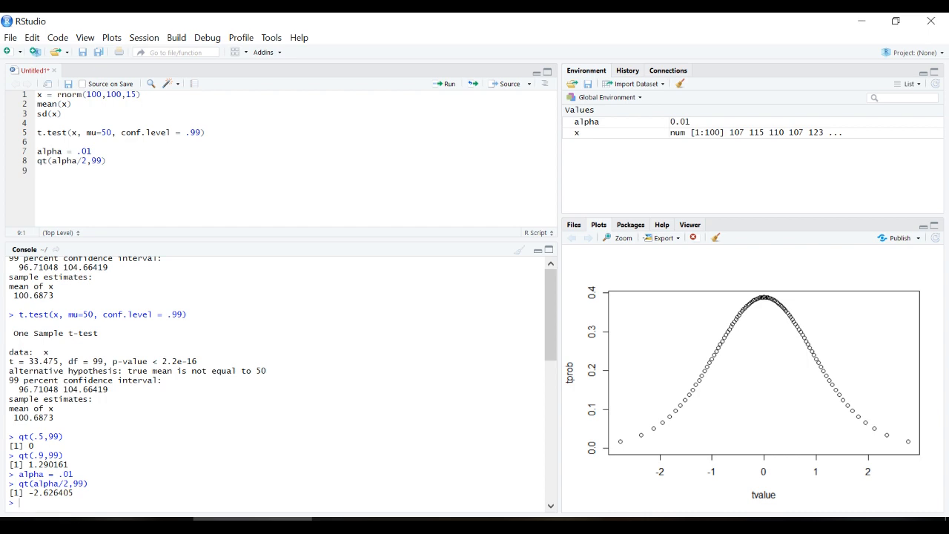
{"action": "mouse_move", "coordinate": [685, 341]}
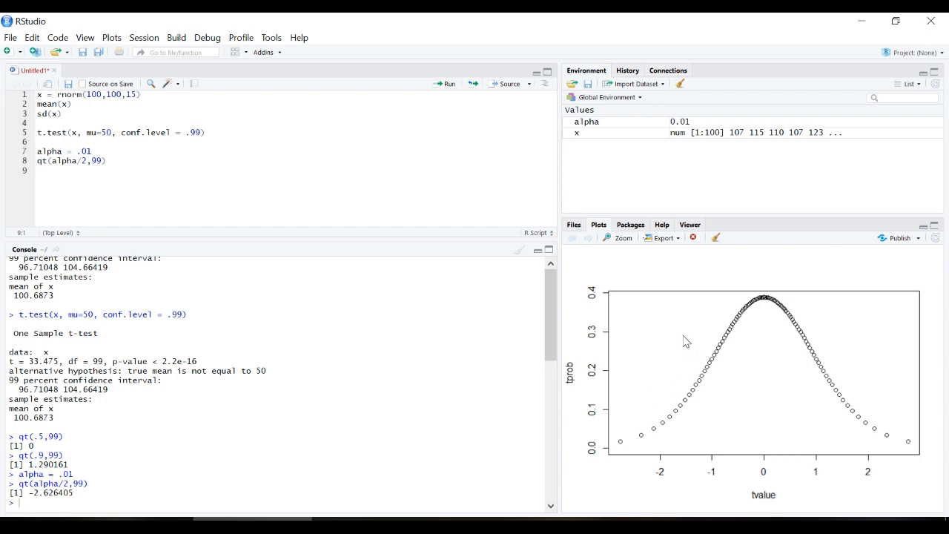
{"action": "mouse_move", "coordinate": [665, 427]}
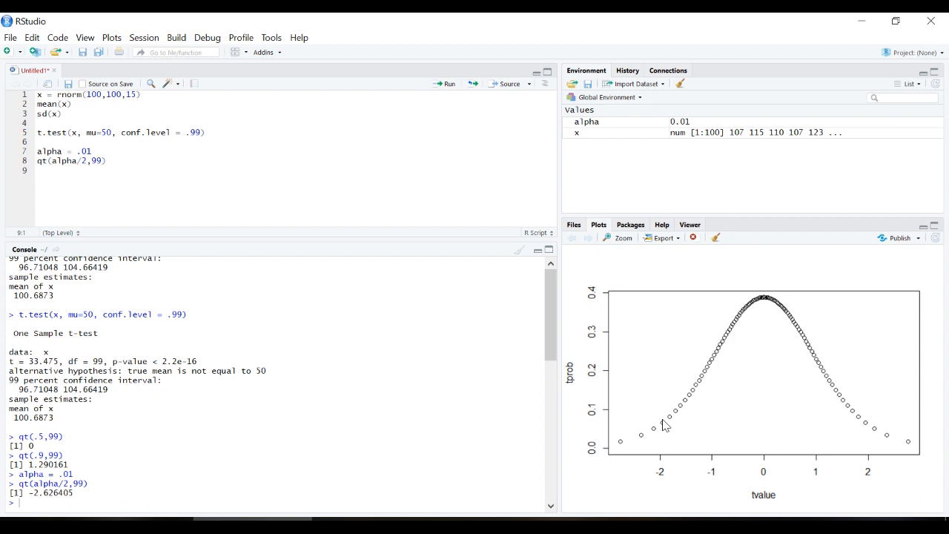
{"action": "mouse_move", "coordinate": [648, 408]}
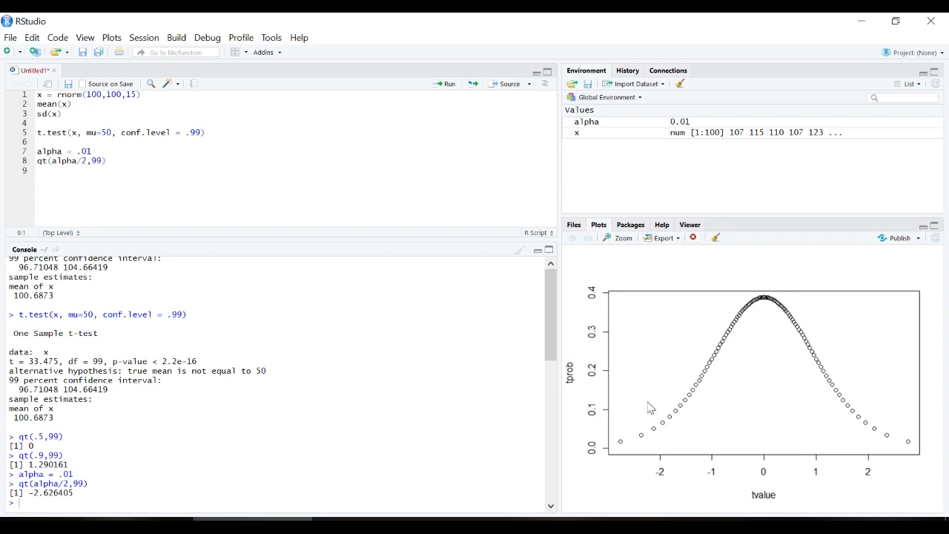
{"action": "mouse_move", "coordinate": [636, 335]}
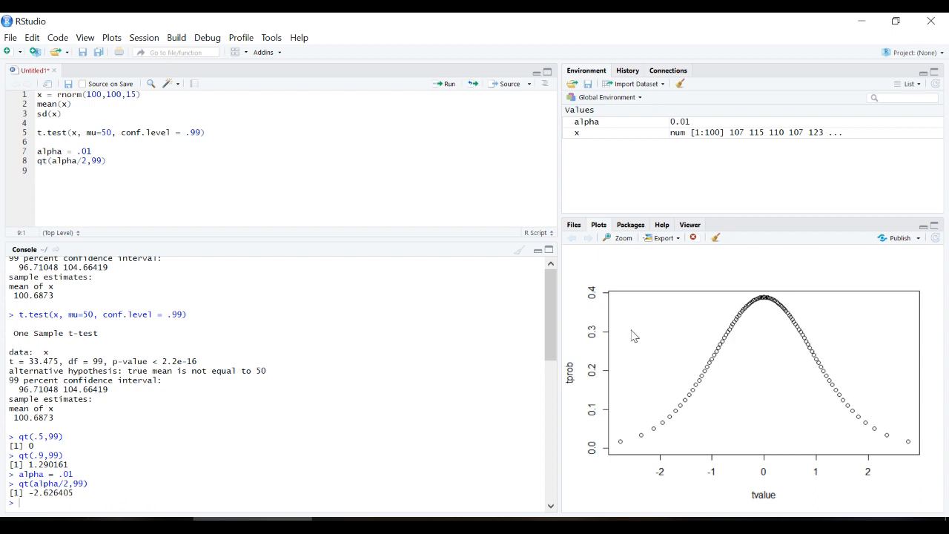
{"action": "mouse_move", "coordinate": [854, 367]}
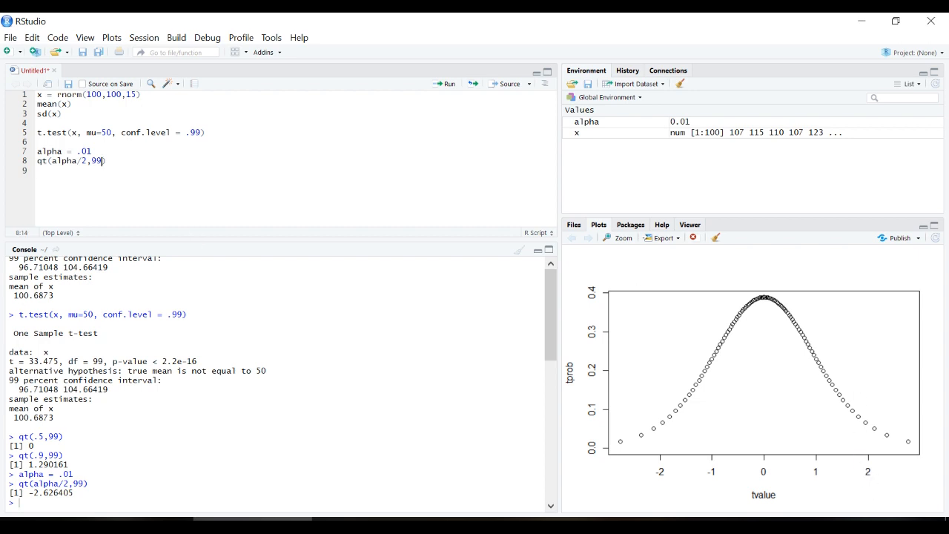
Add lower.tail = FALSE to the qt call so it returns 2.626405
{"action": "type", "text": ", lower"}
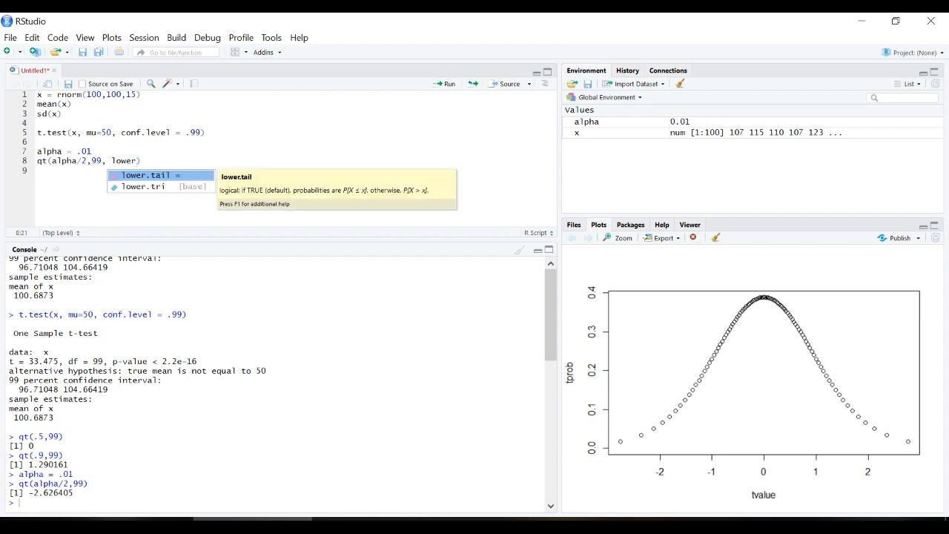
{"action": "type", "text": "FAS"}
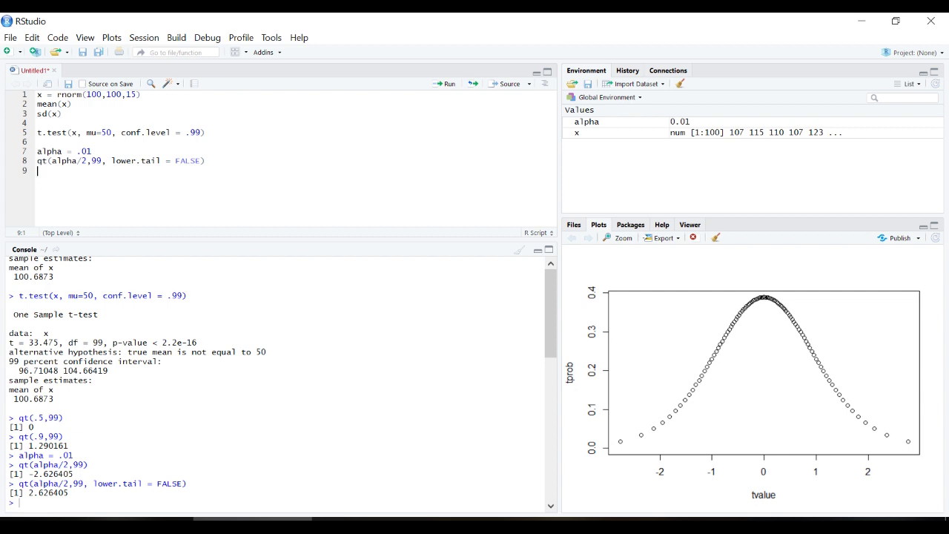
{"action": "type", "text": "SE"}
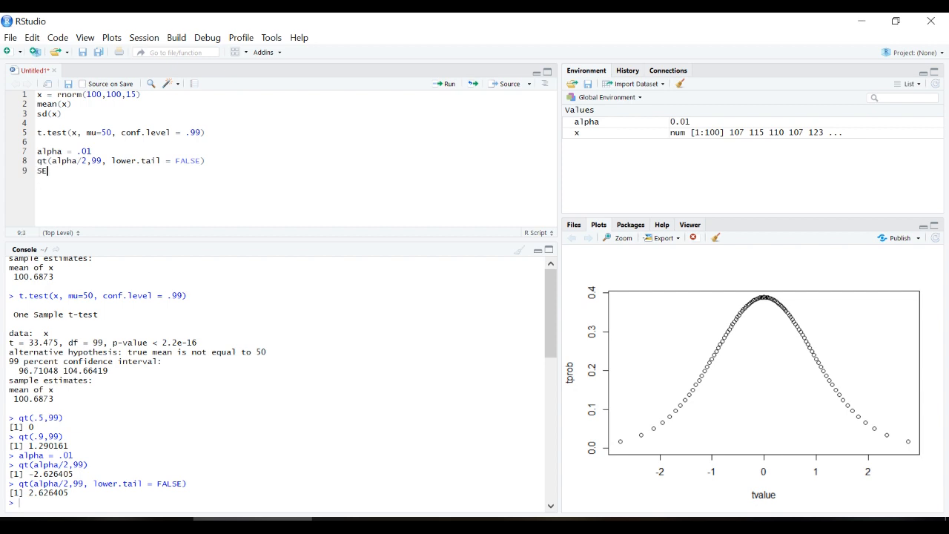
Define SEM = sd(x)/sqrt(length(x)) and print it, showing 1.514181
{"action": "type", "text": "="}
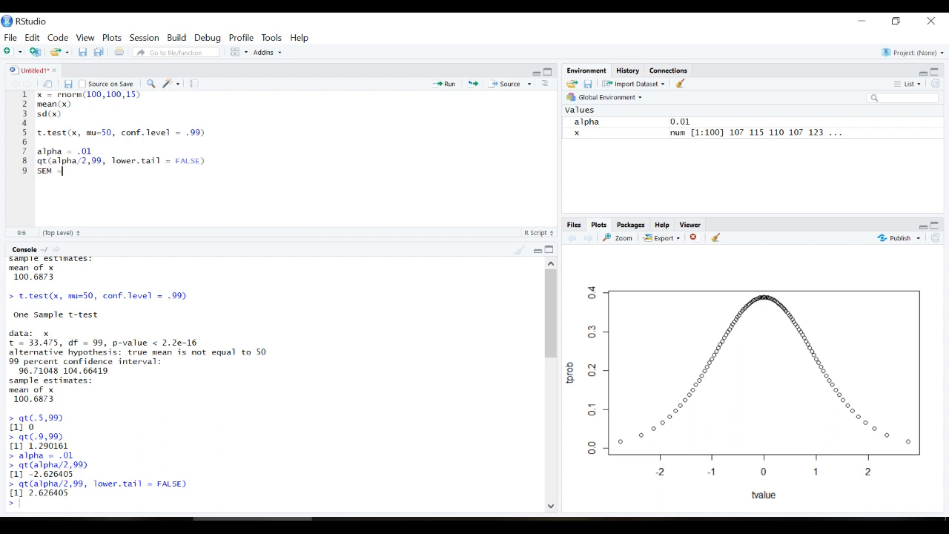
{"action": "type", "text": "sd(x)"}
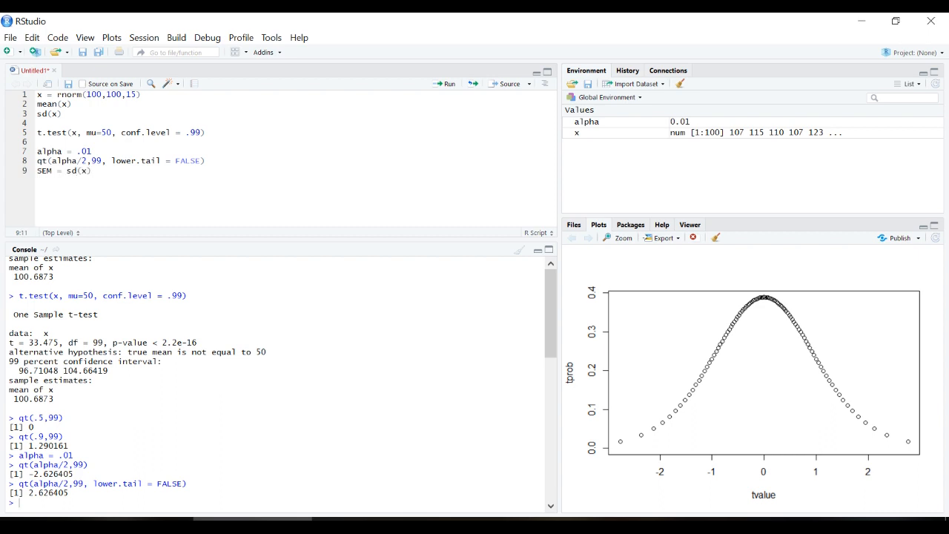
{"action": "type", "text": "/"}
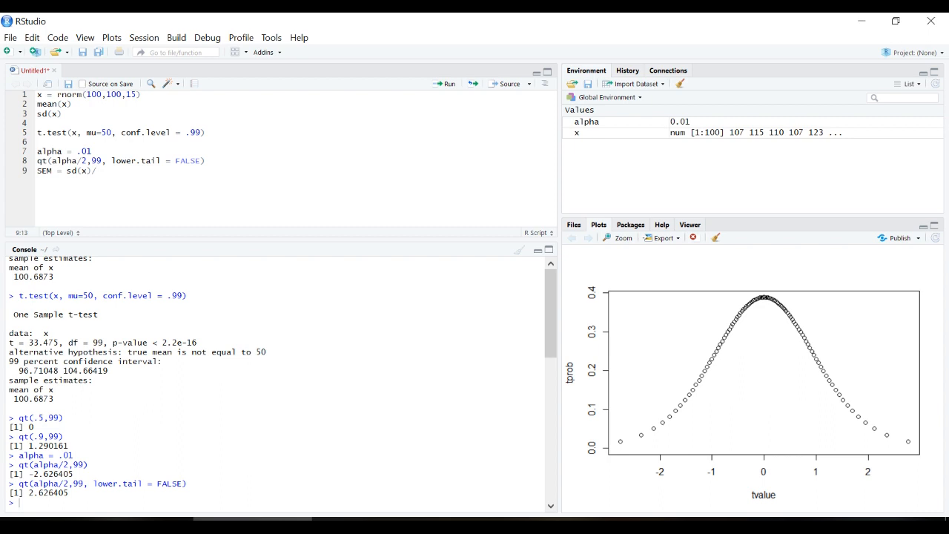
{"action": "type", "text": "sqrt(length("}
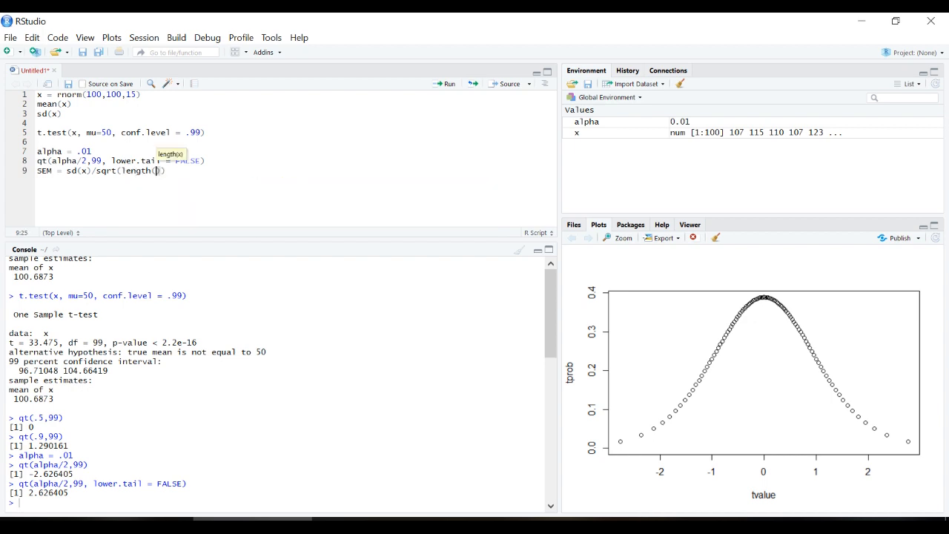
{"action": "type", "text": "x"}
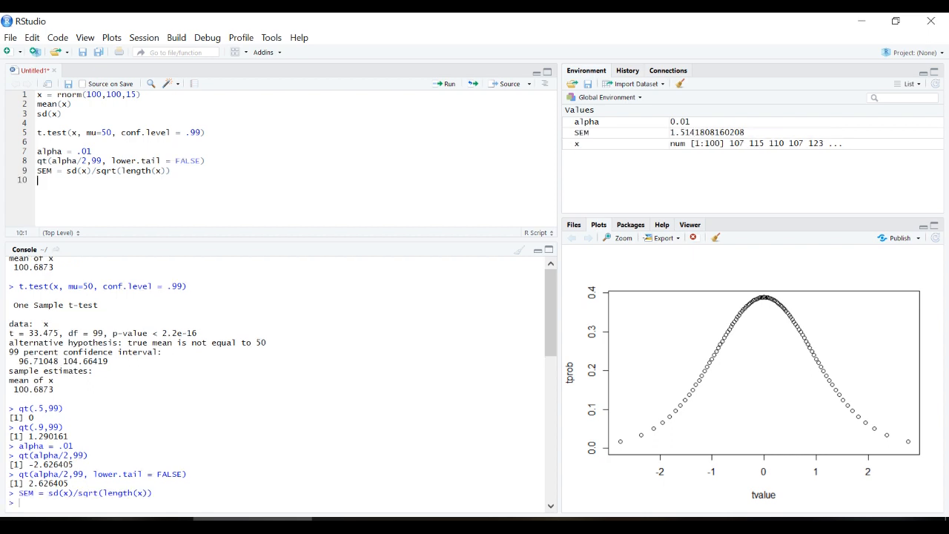
{"action": "type", "text": "SEM"}
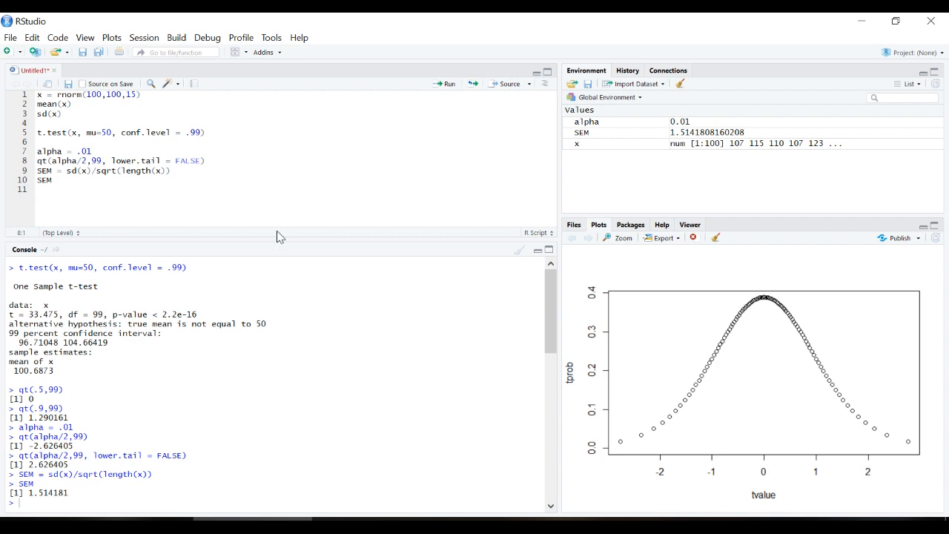
Store the critical value as tcrit, then compute UL = mean(x)+SEM*tcrit (104.6642)
{"action": "type", "text": "tcrit ="}
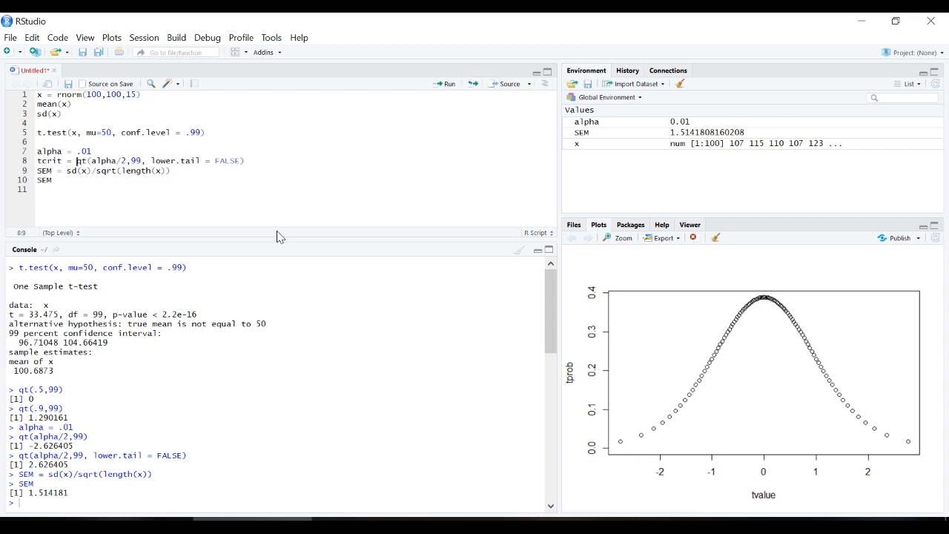
{"action": "key", "text": "ctrl+enter"}
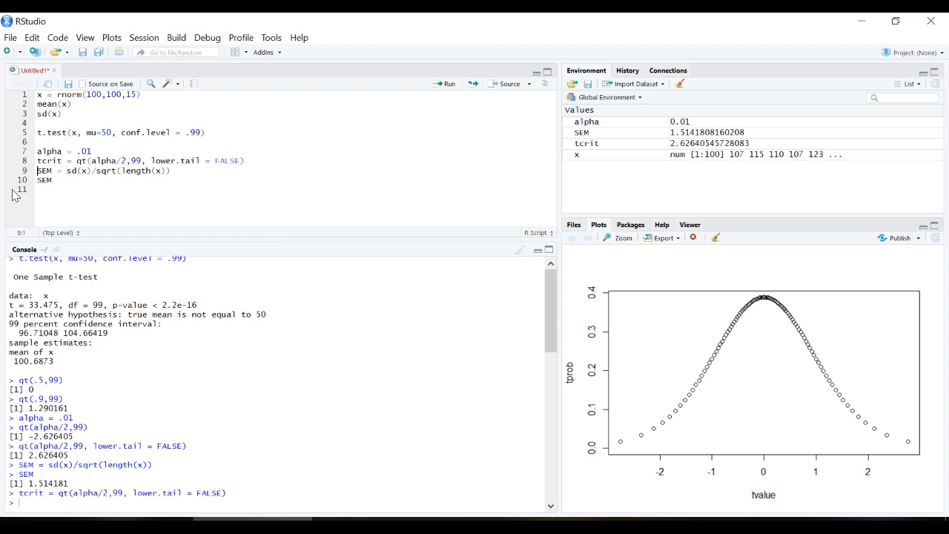
{"action": "type", "text": "UL"}
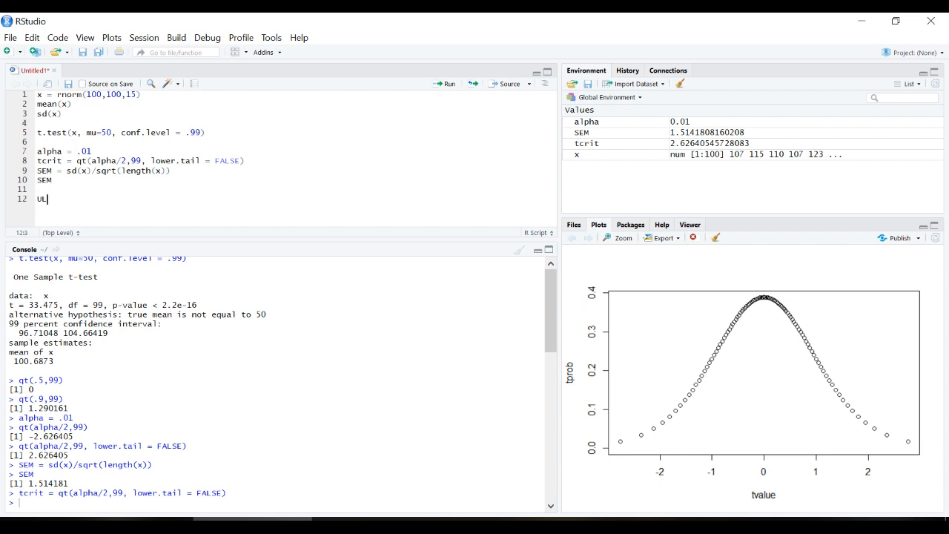
{"action": "type", "text": "="}
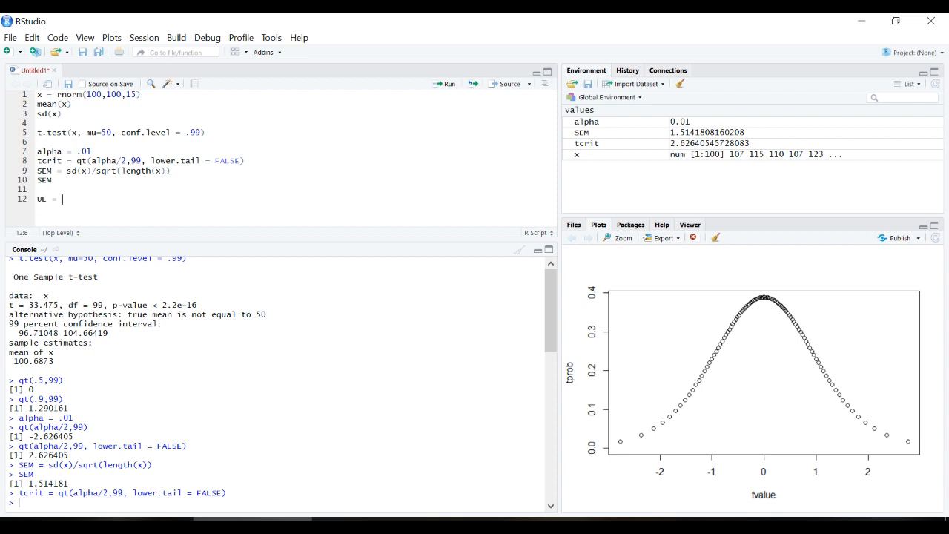
{"action": "type", "text": "mean(x)+"}
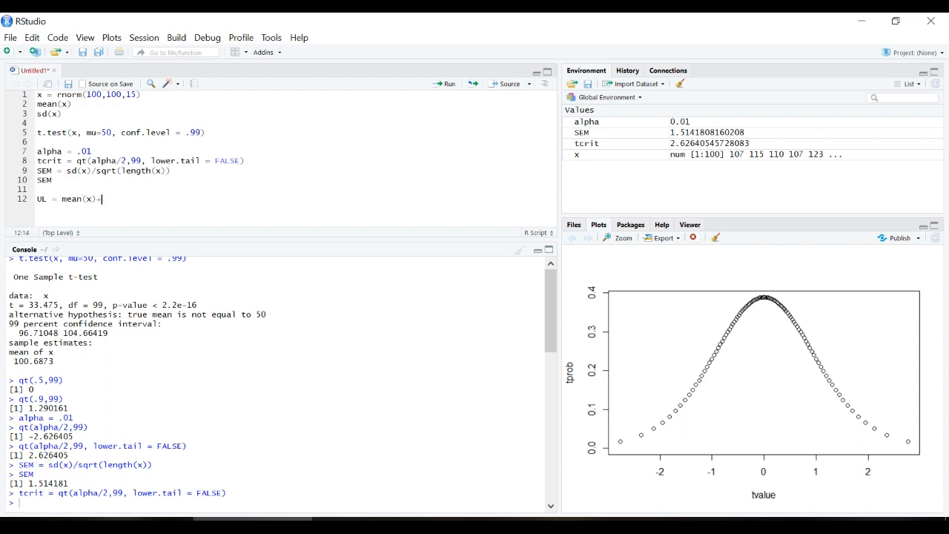
{"action": "type", "text": "SEM"}
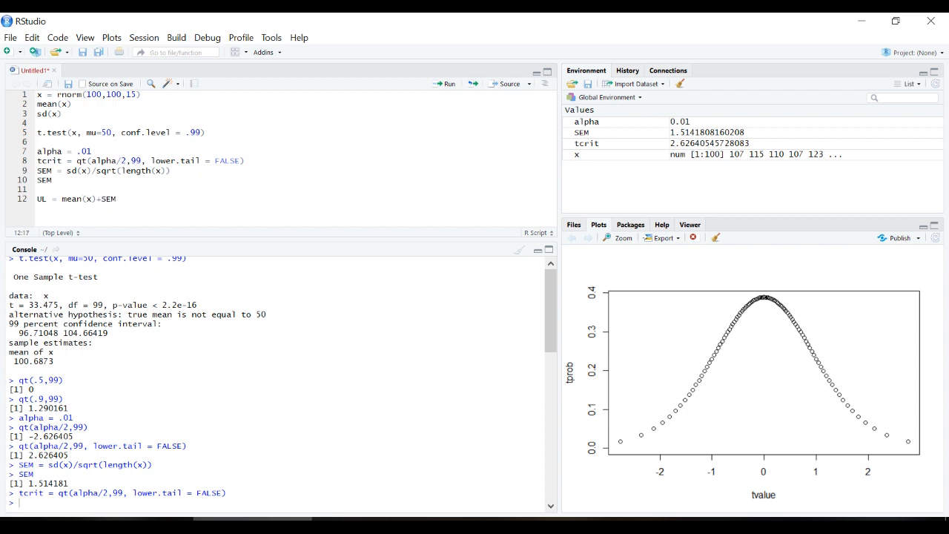
{"action": "type", "text": "*tcrit"}
{"action": "type", "text": "LL"}
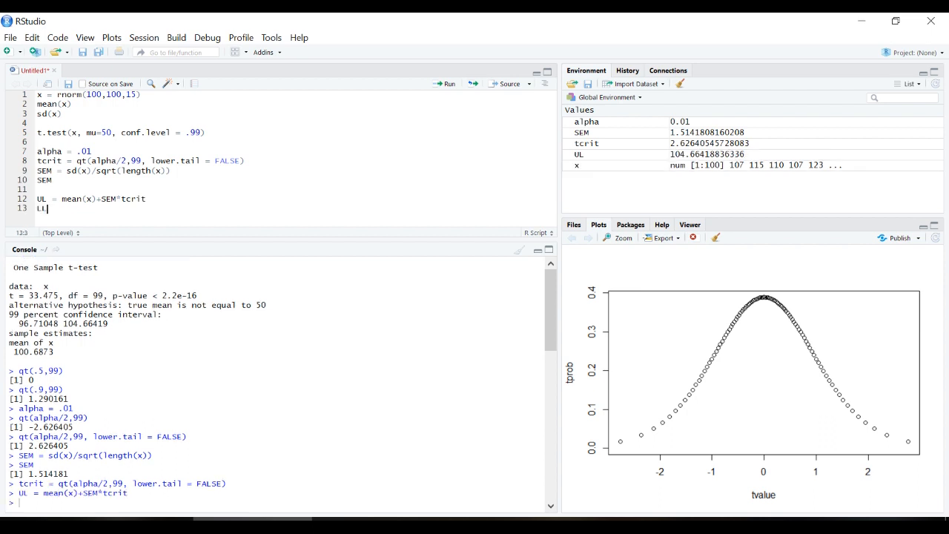
Write LL = mean(x)-SEM*tcrit on line 13, giving a lower limit of 96.71048
{"action": "type", "text": "= mean(x)"}
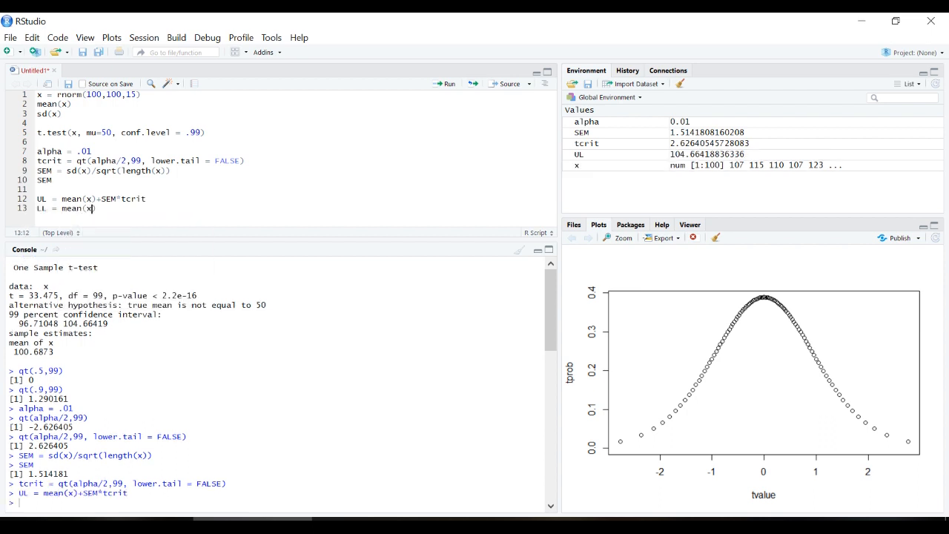
{"action": "type", "text": "-"}
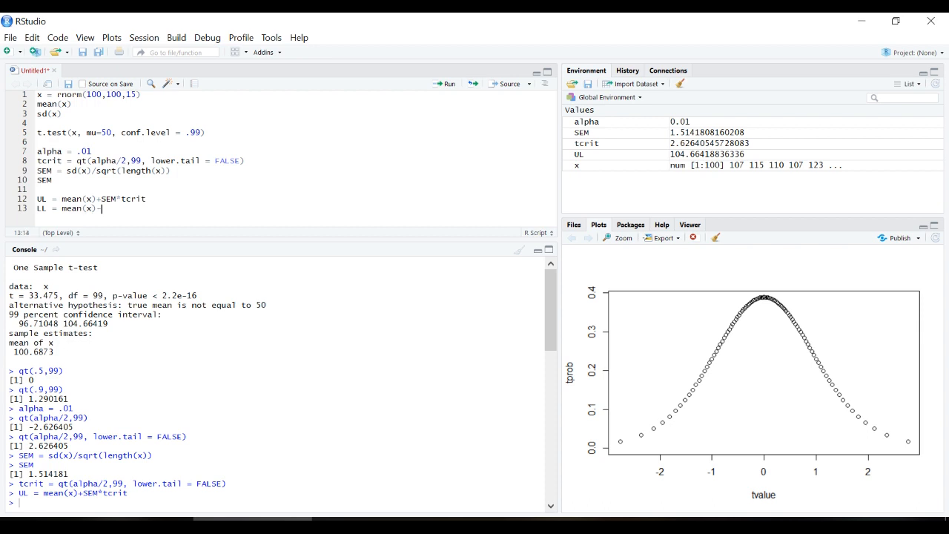
{"action": "type", "text": "SEM"}
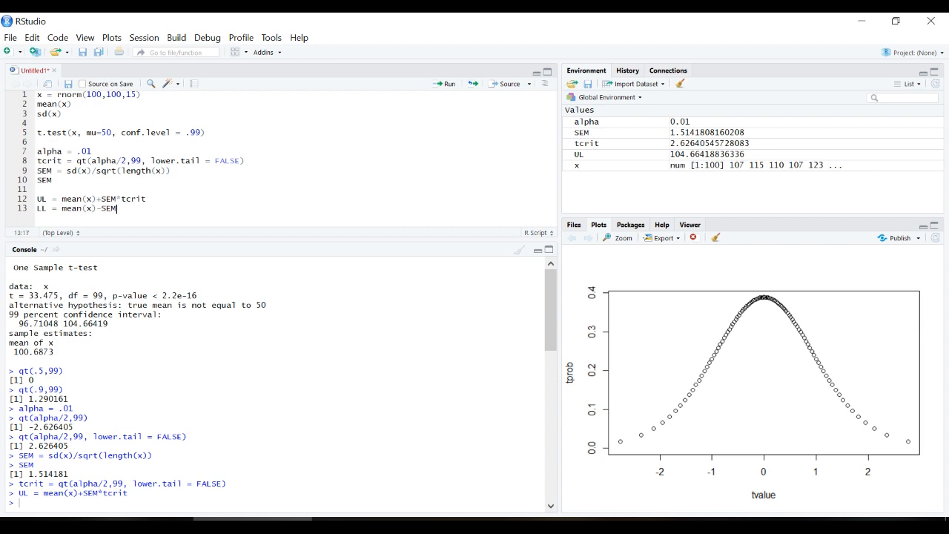
{"action": "type", "text": "*tcrit"}
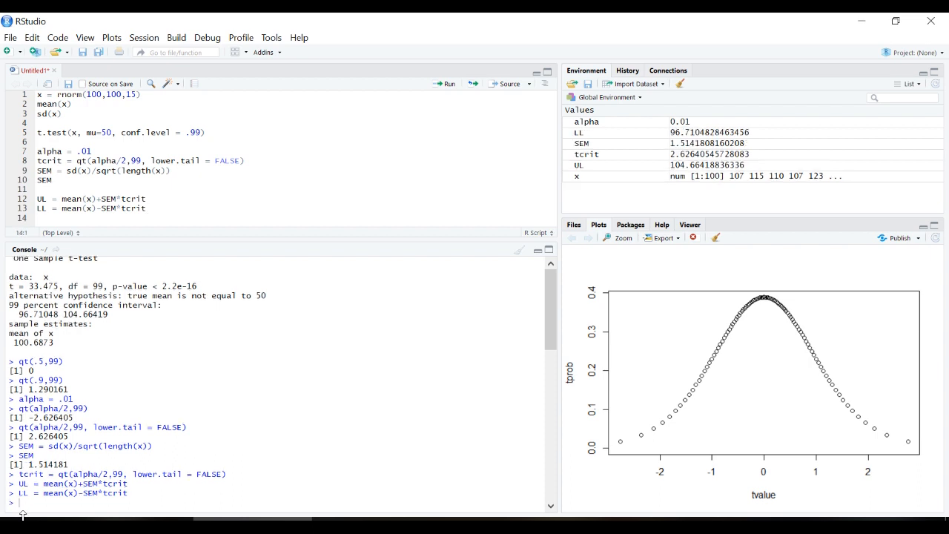
Print UL (104.6642) in the console and begin printing LL
{"action": "type", "text": "UL"}
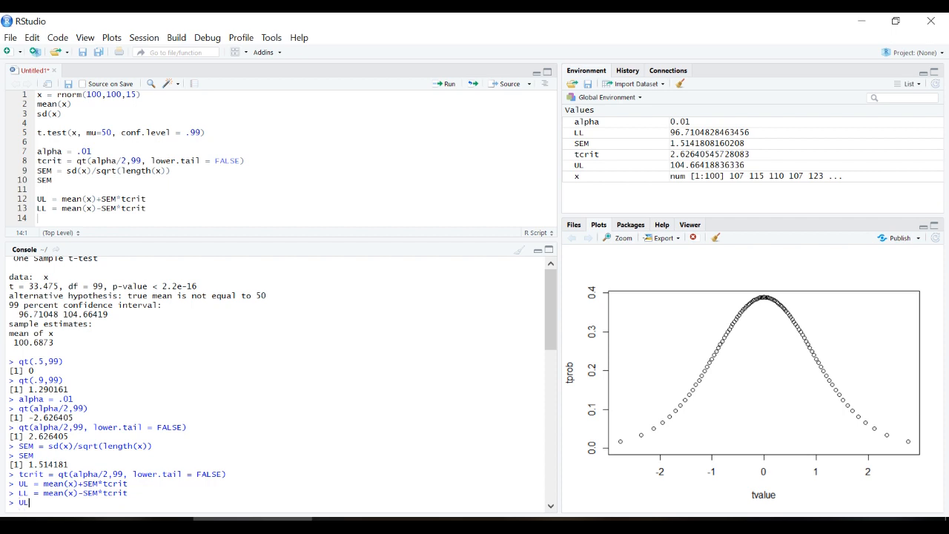
{"action": "key", "text": "Return"}
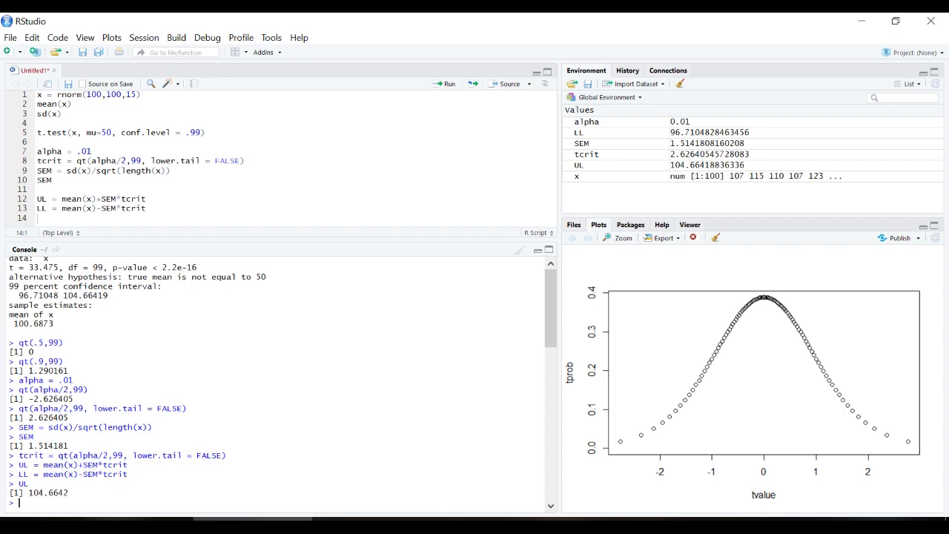
{"action": "type", "text": "LL"}
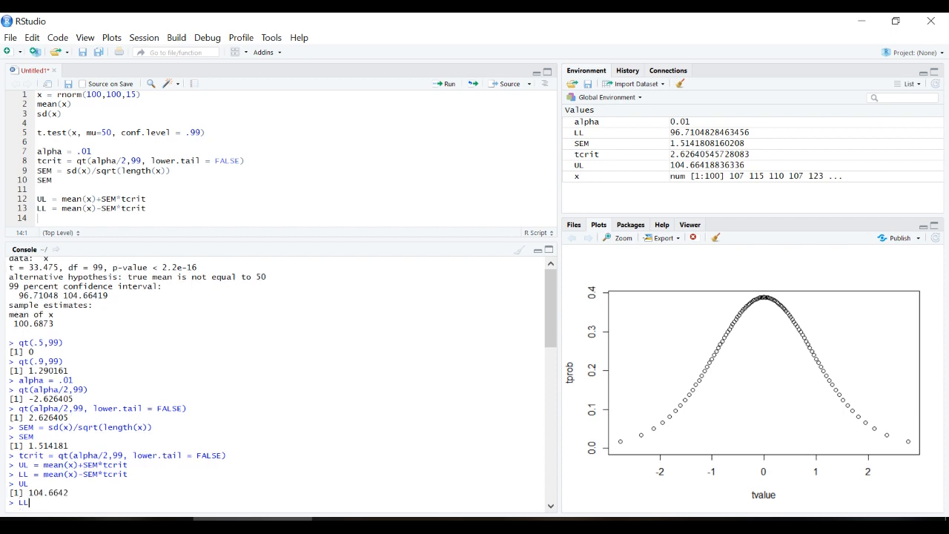